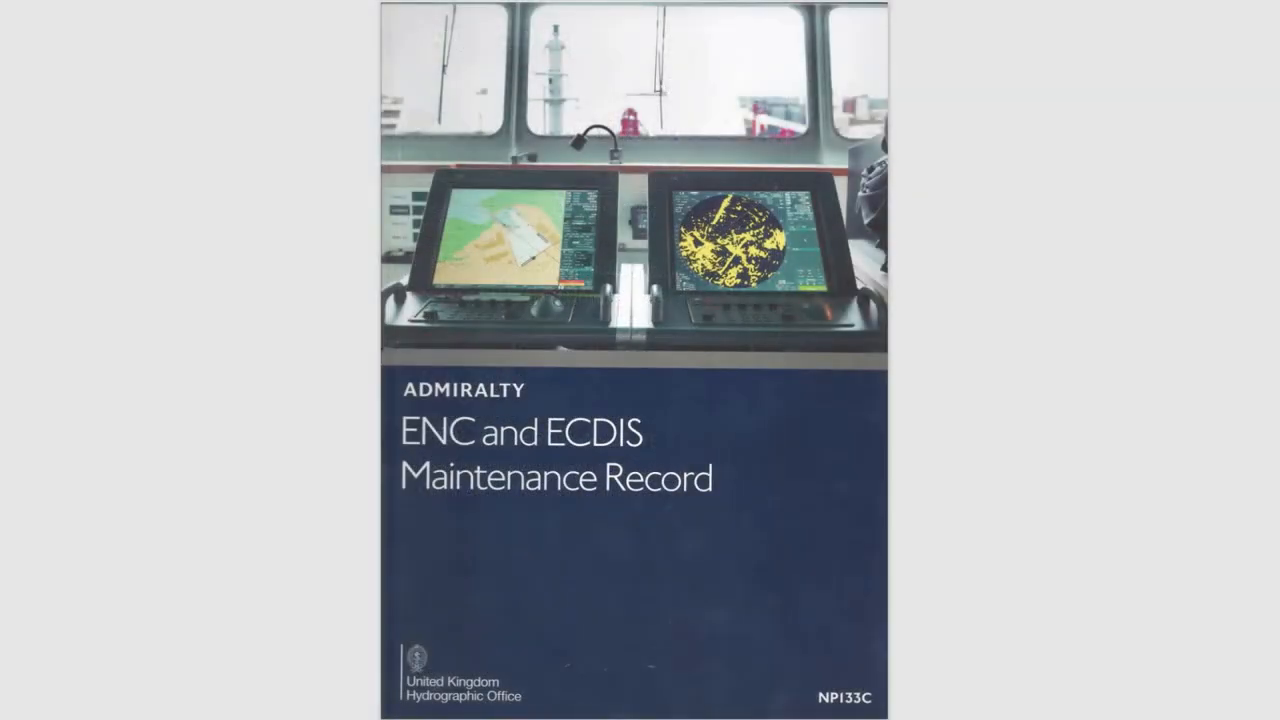
# Step: Scroll from the NP133C cover page past the Introduction to the weekly update flow diagram
pyautogui.scroll(-3)
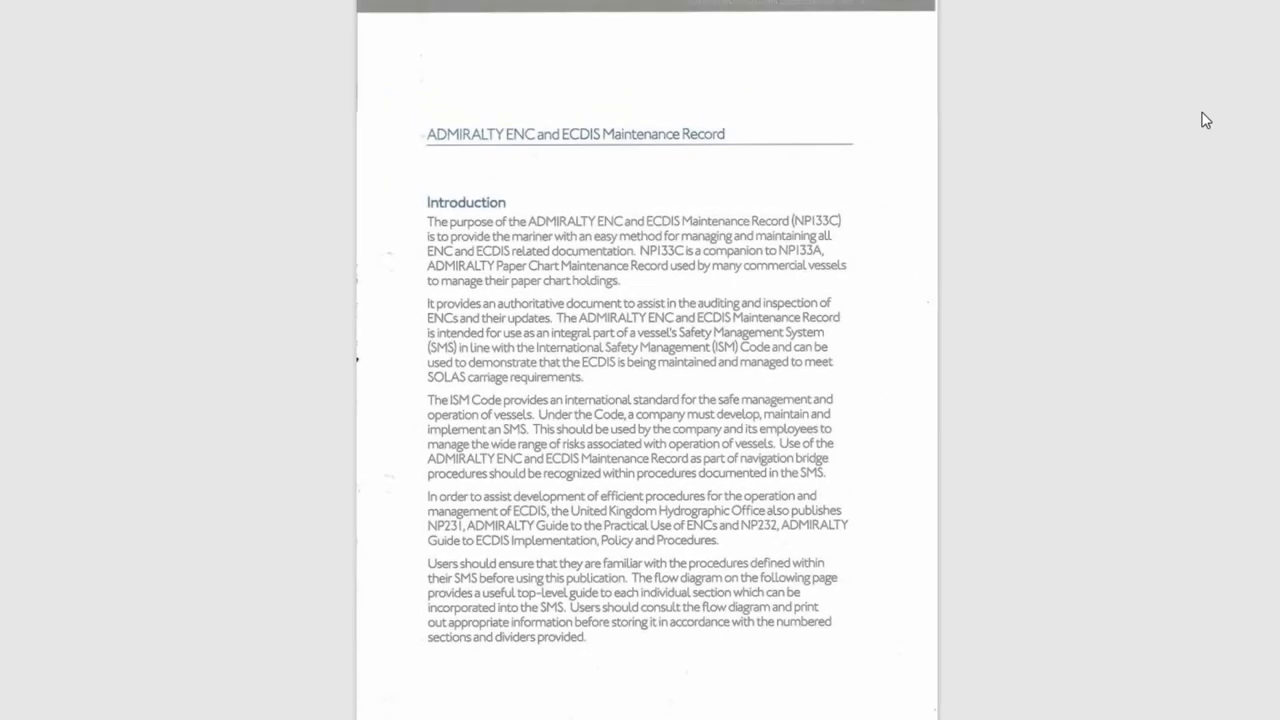
pyautogui.scroll(-3)
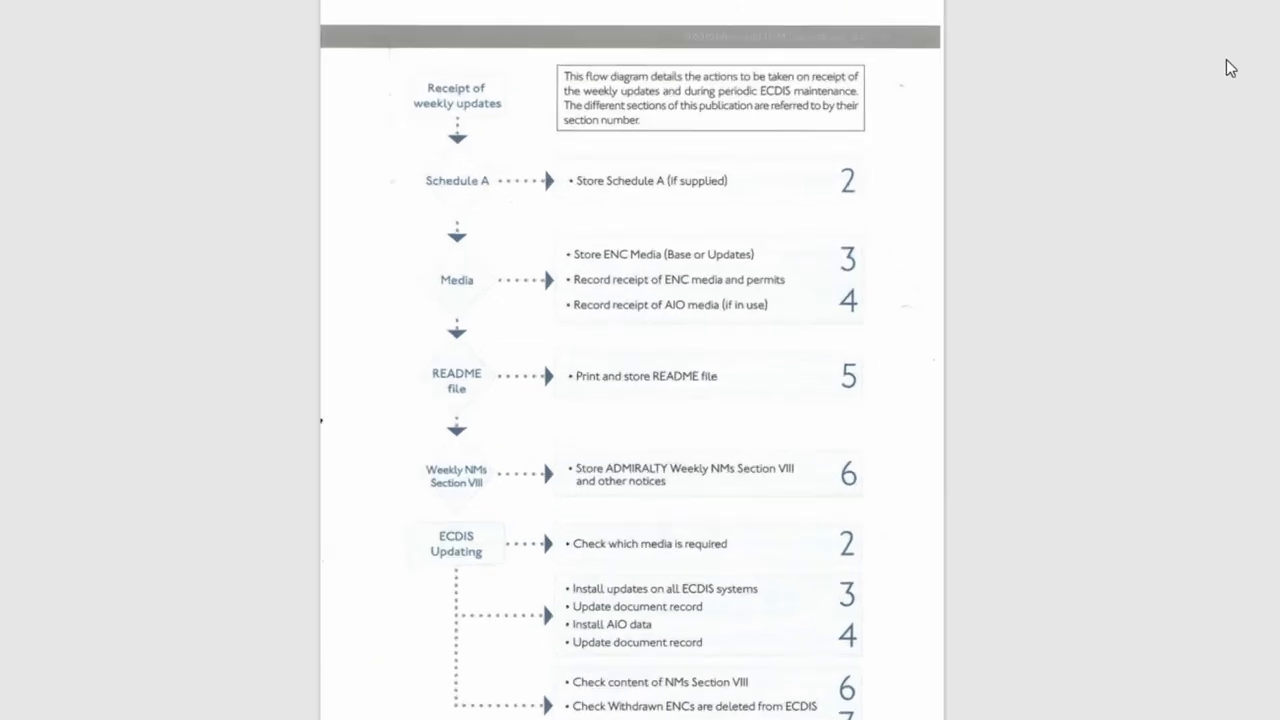
pyautogui.scroll(-3)
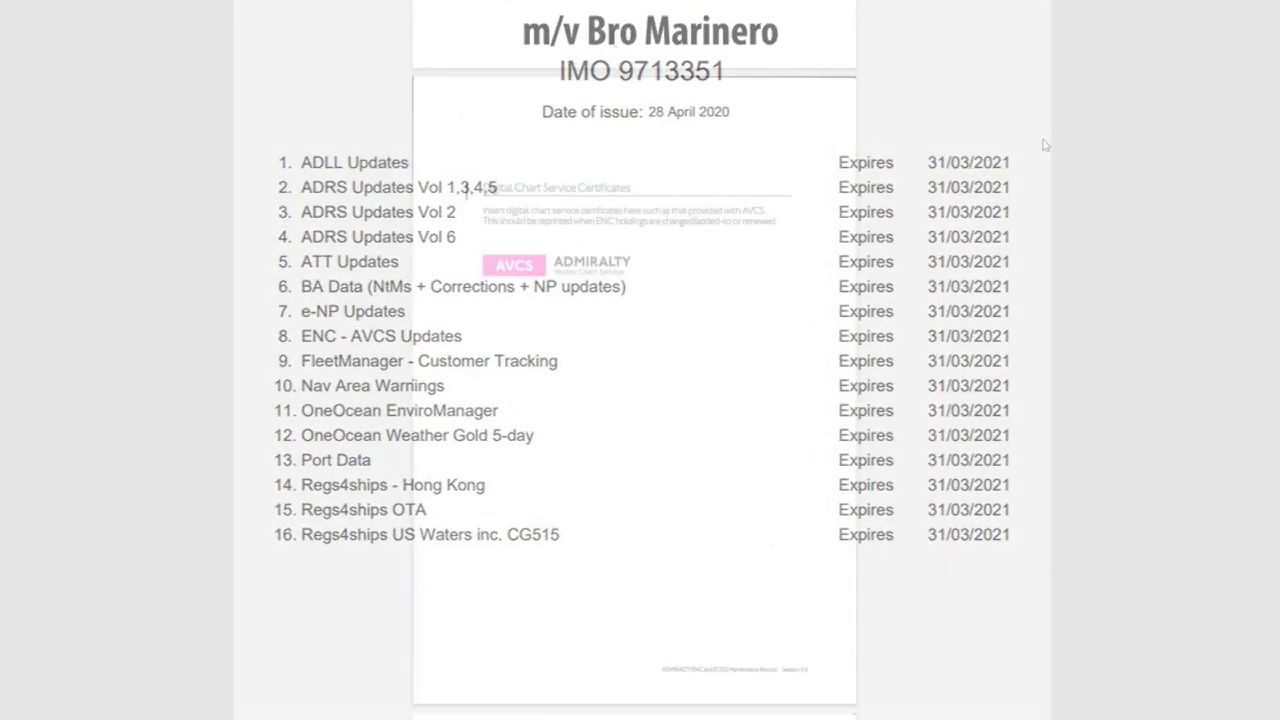
# Step: Scroll to section 2 Schedule A and through the example AVCS licence and installation disc summary
pyautogui.scroll(-3)
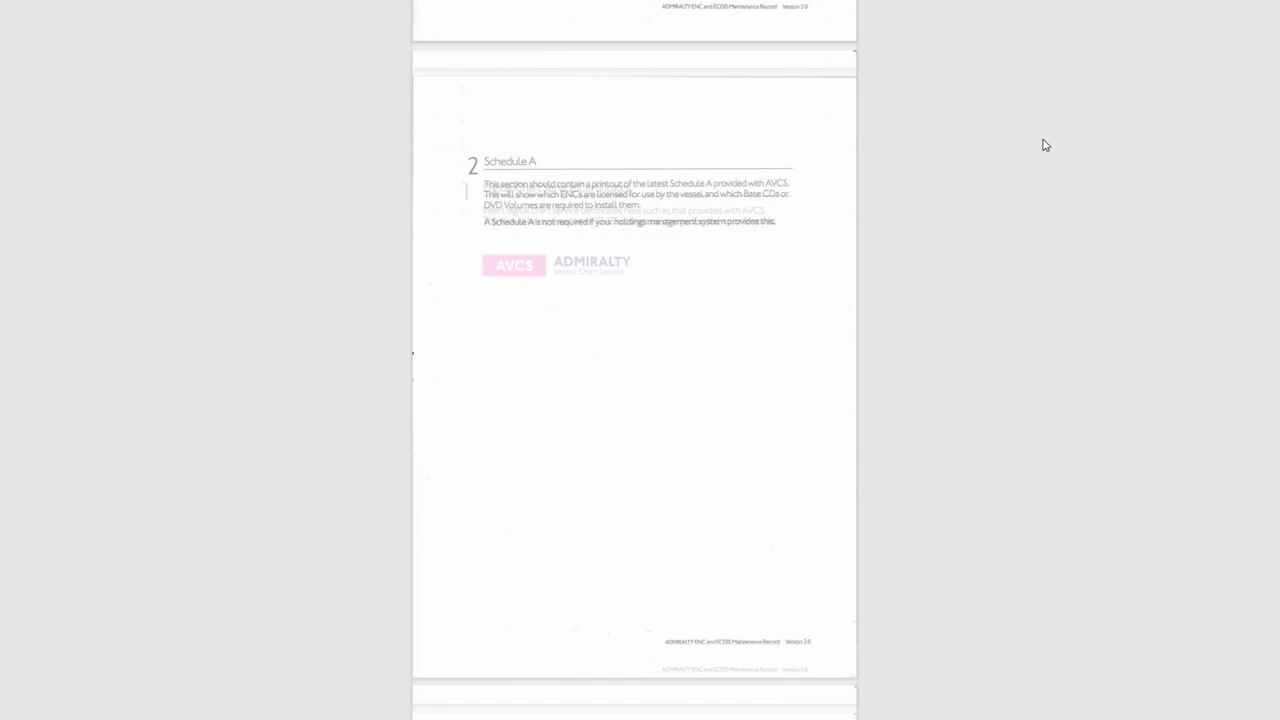
pyautogui.scroll(-3)
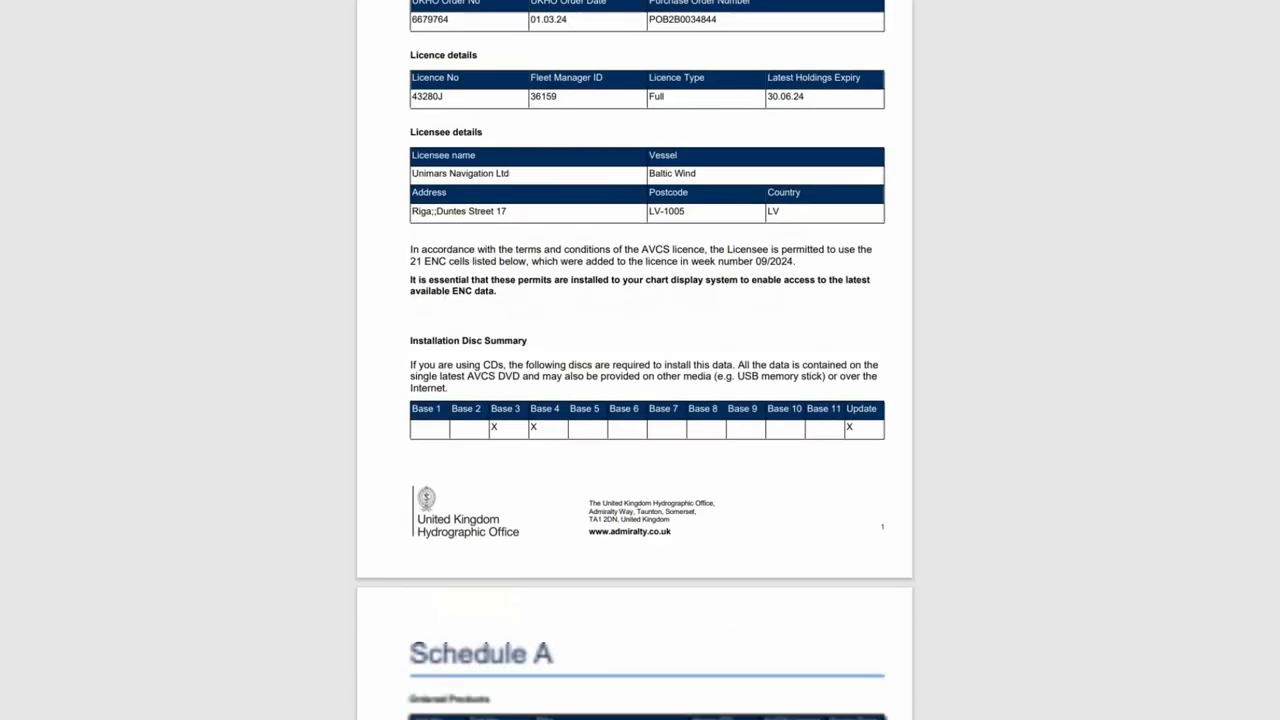
pyautogui.scroll(-3)
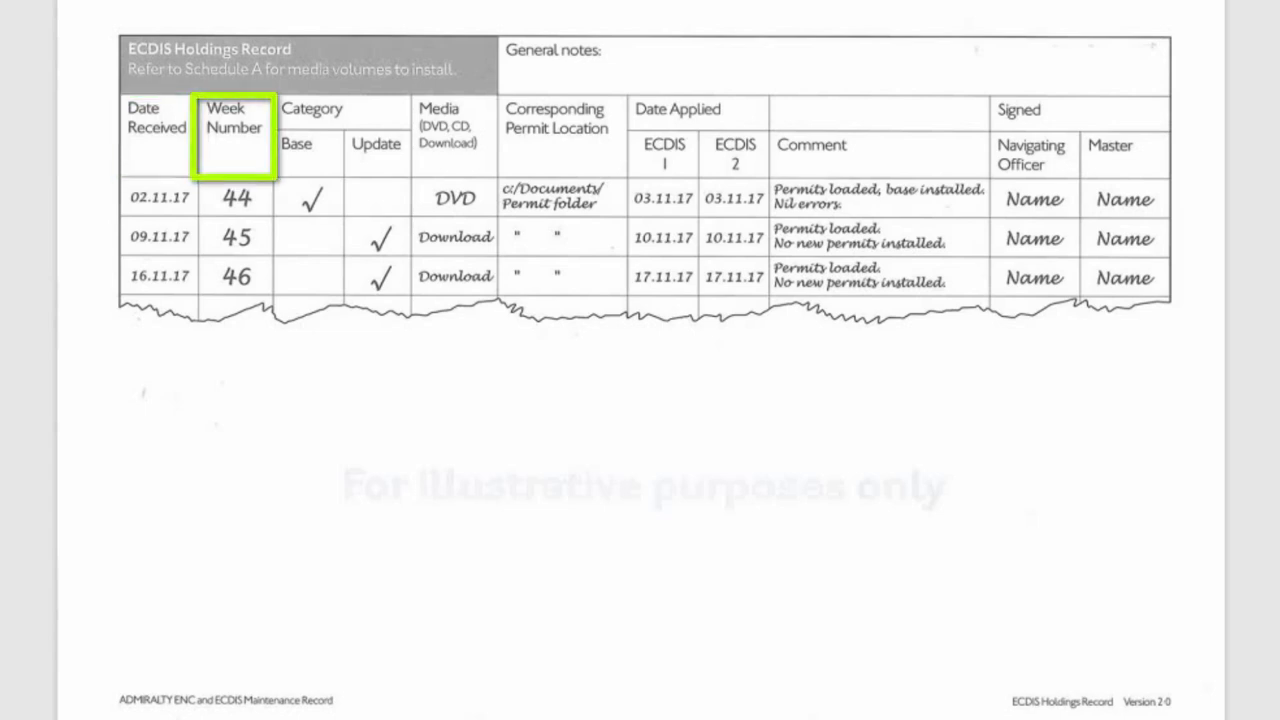
# Step: Highlight the Week Number and Media column headers of the ECDIS Holdings Record example
pyautogui.click(342, 136)
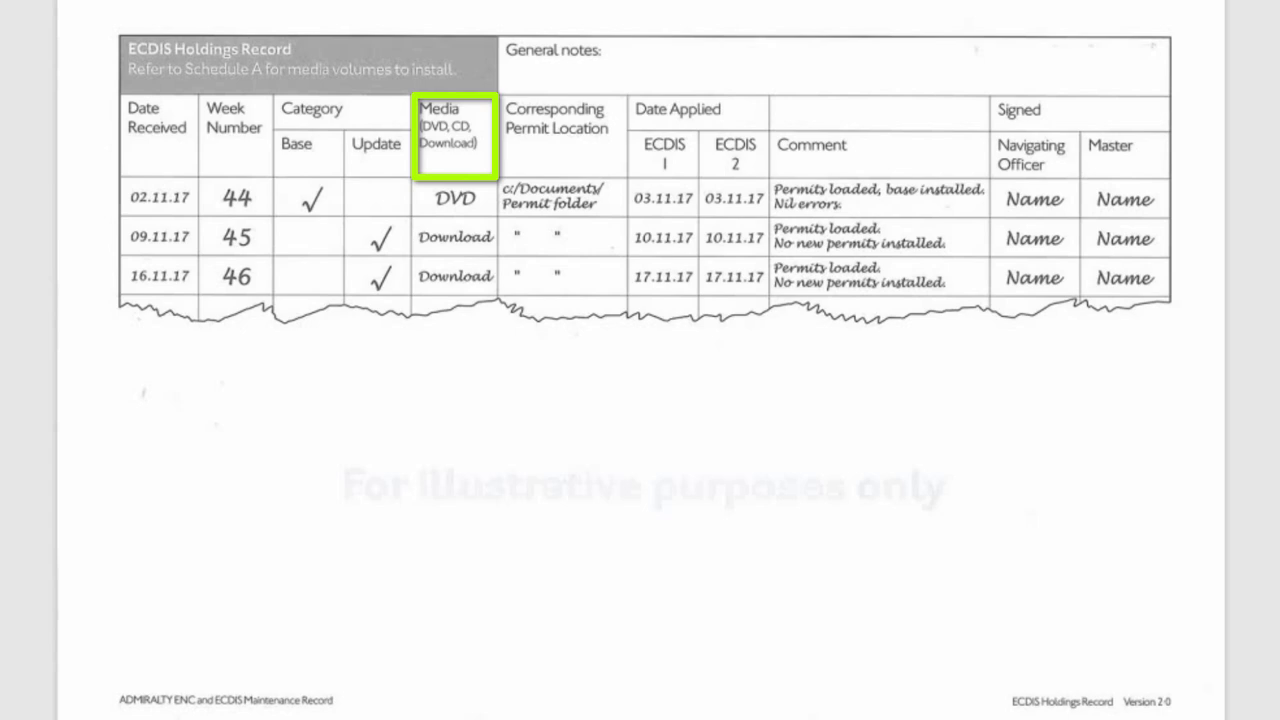
pyautogui.click(556, 128)
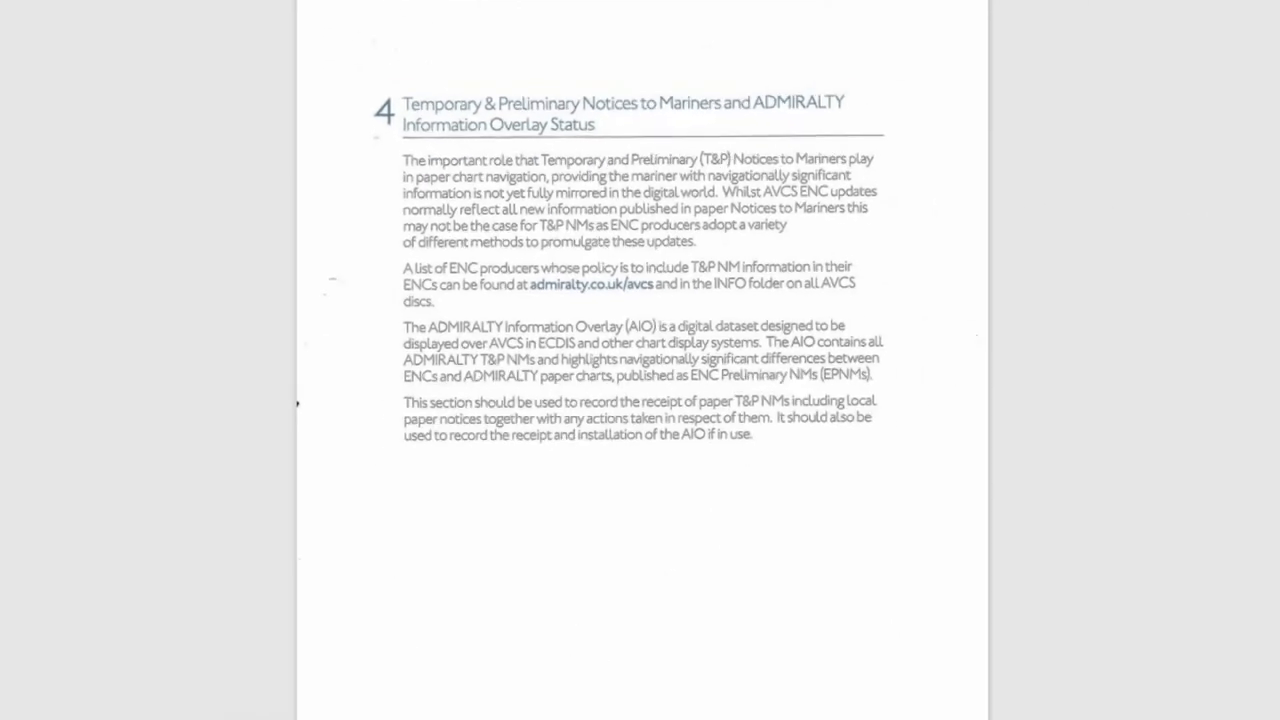
# Step: Scroll to the section 4 AIO/T&P NMs Record example and note 'NZ local notices' in the Paper T&P NMs column
pyautogui.scroll(-3)
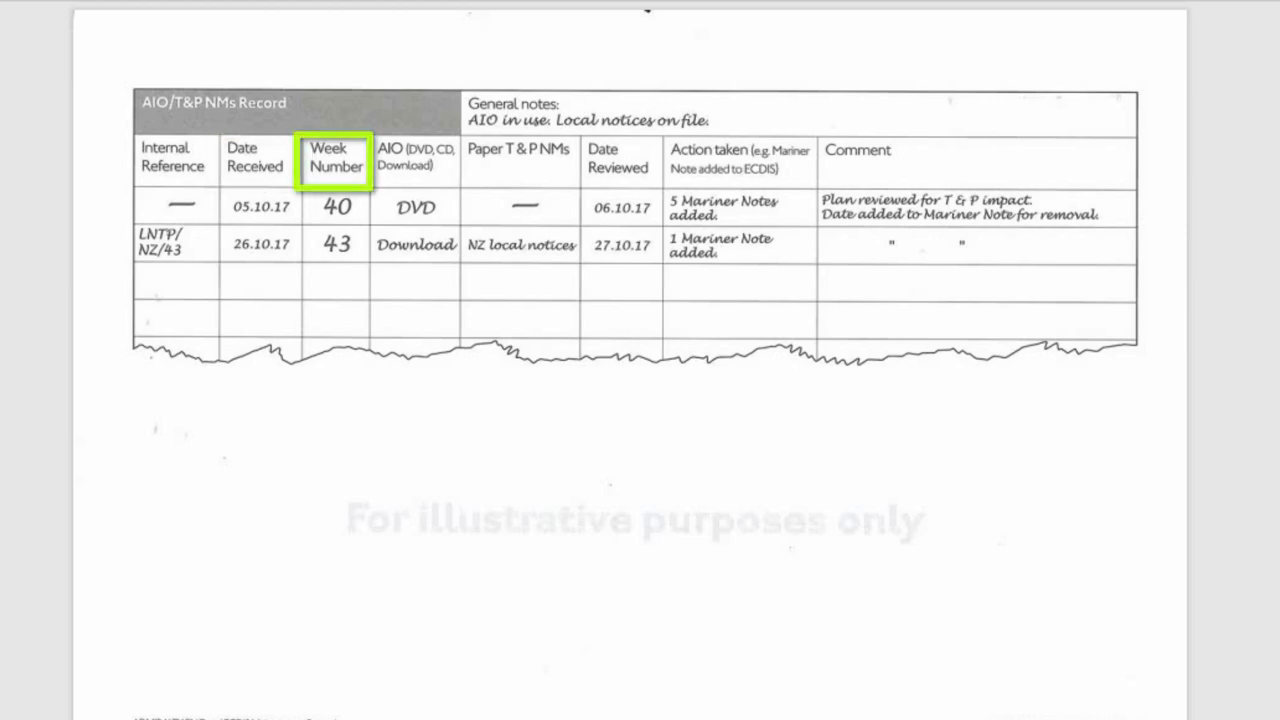
pyautogui.click(414, 156)
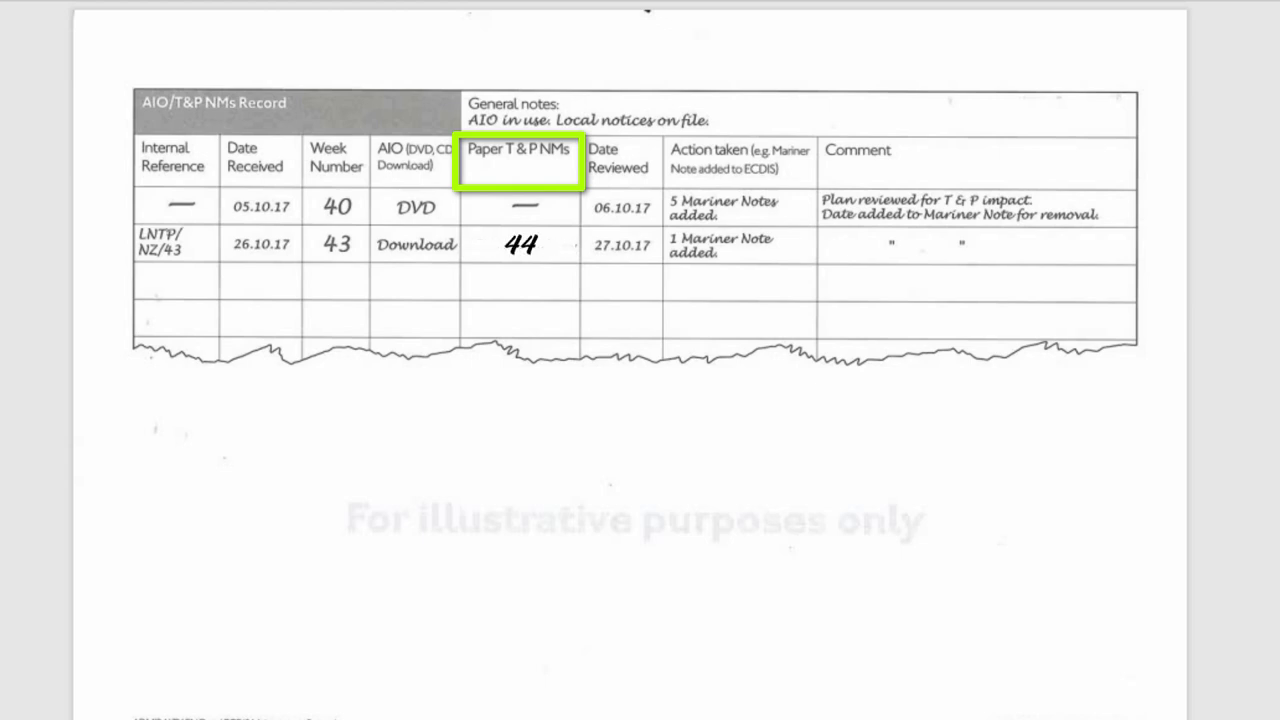
pyautogui.write('NZ local notices')
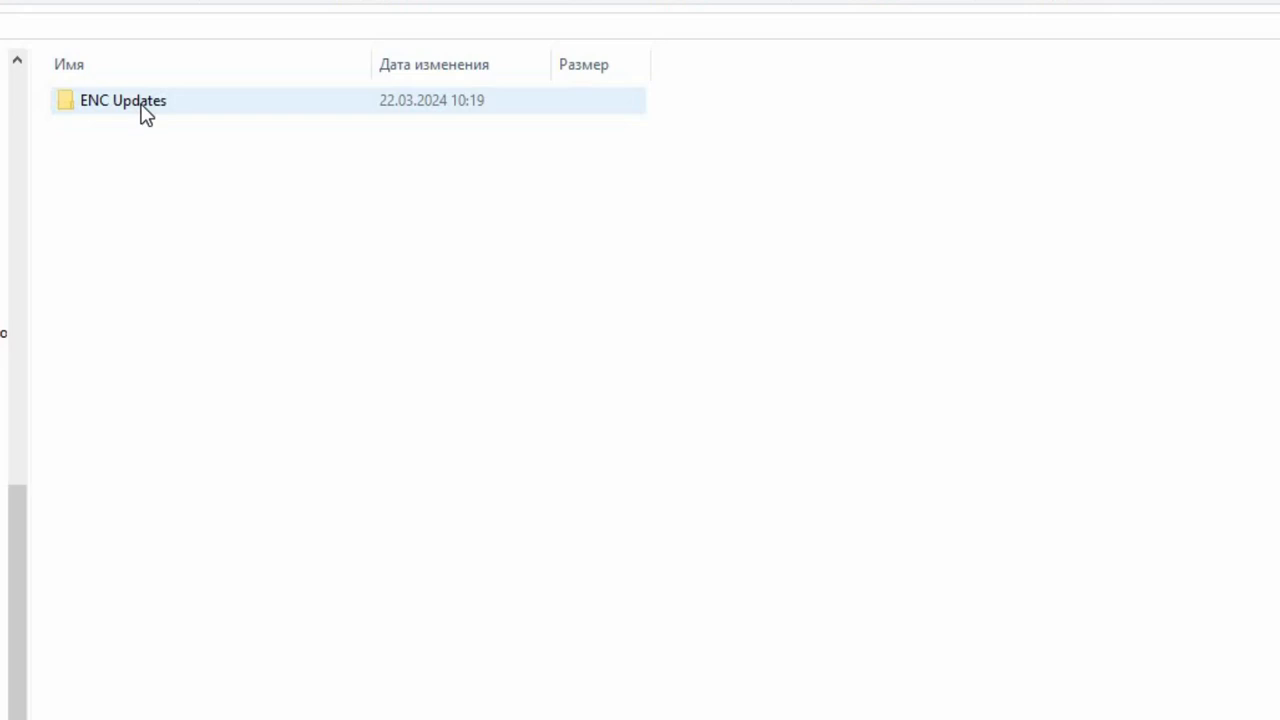
# Step: Open README.txt inside the ENC_ROOT folder of ENC Updates
pyautogui.doubleClick(122, 100)
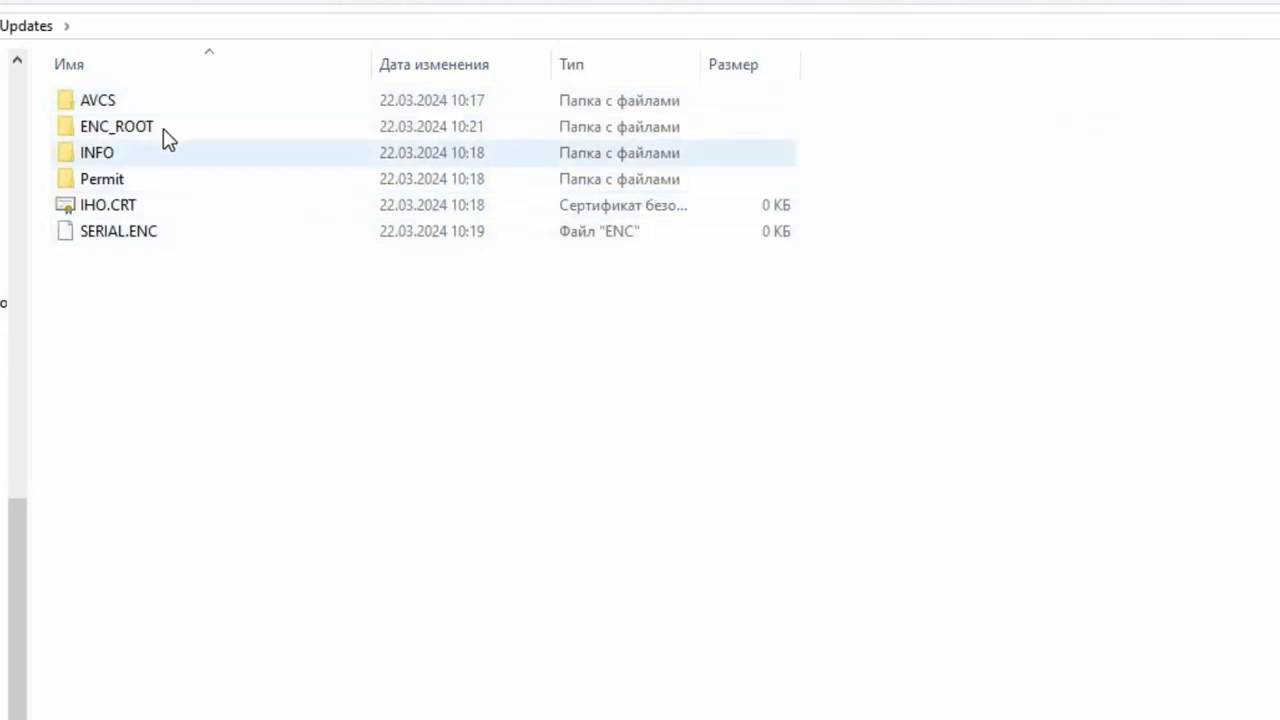
pyautogui.doubleClick(116, 126)
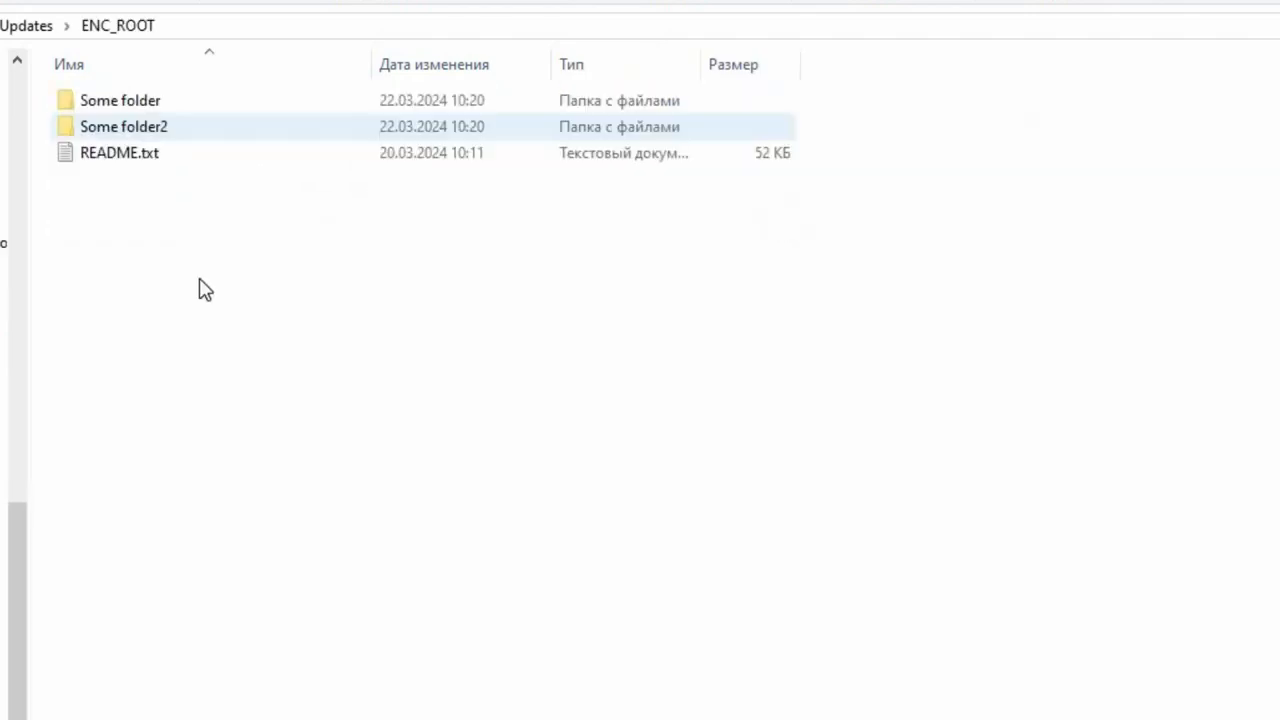
pyautogui.click(120, 152)
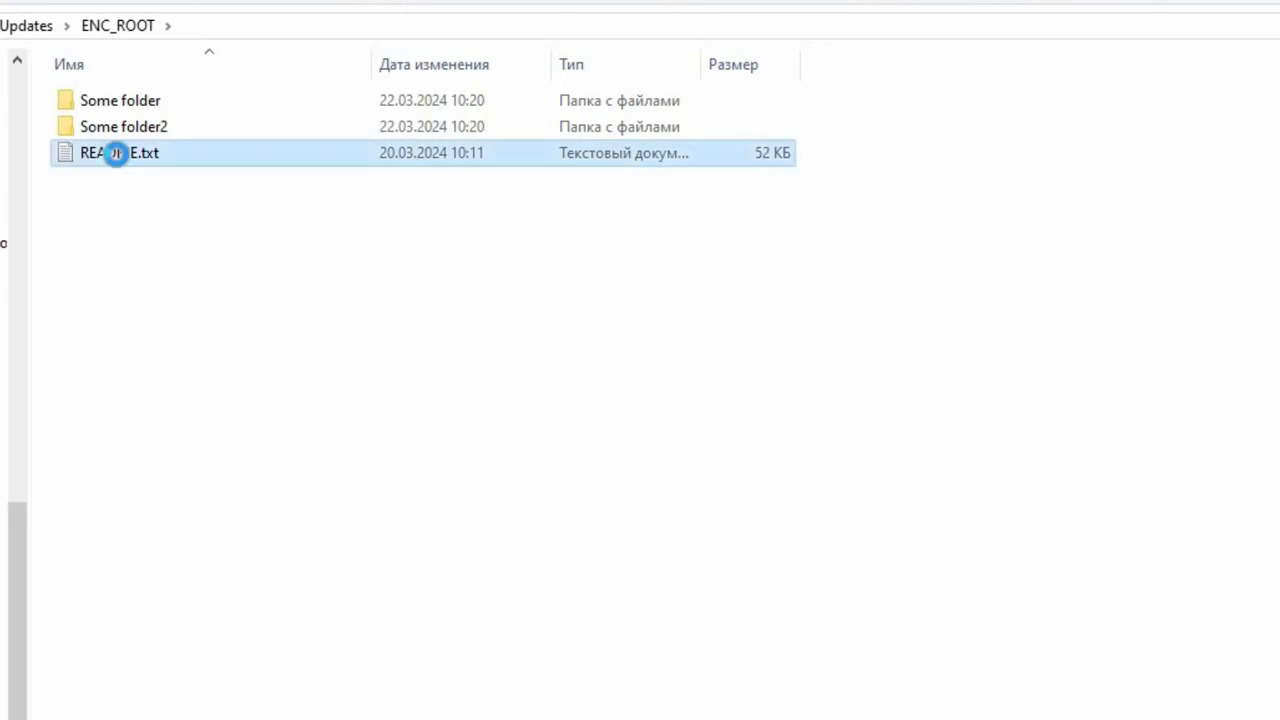
pyautogui.doubleClick(120, 152)
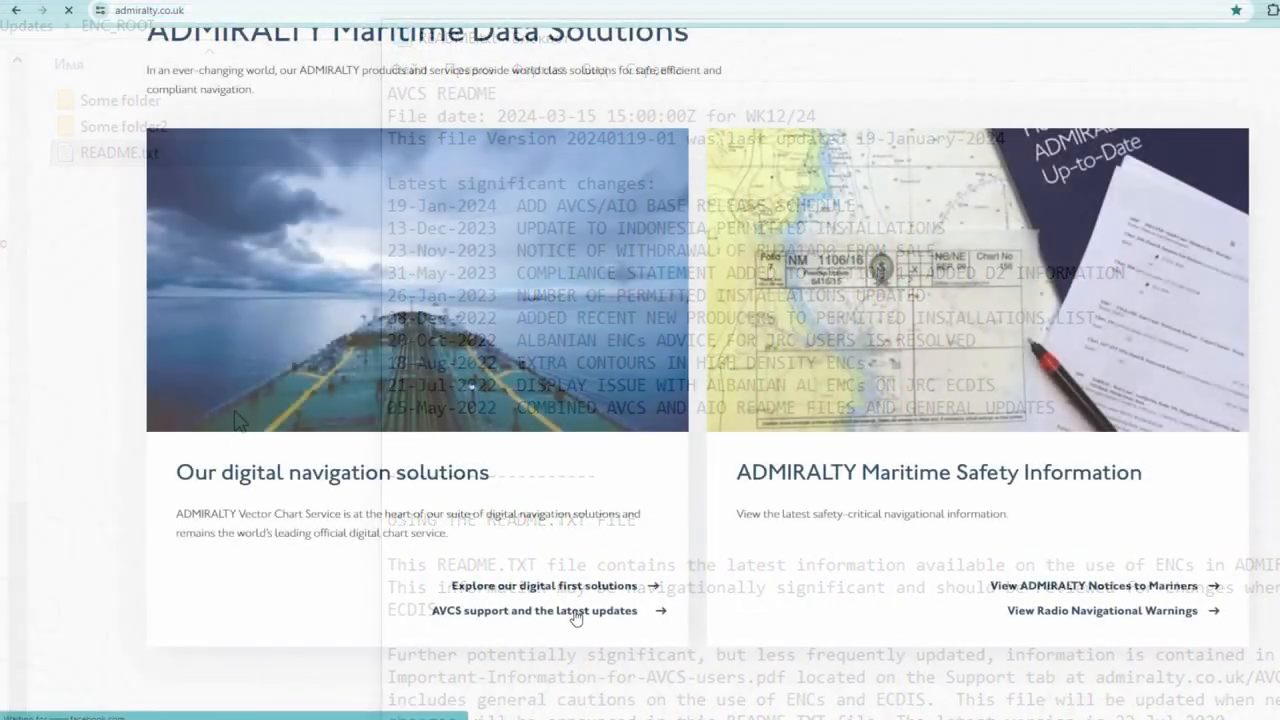
# Step: Go to the AVCS support and updates page and download the README.txt file
pyautogui.click(534, 610)
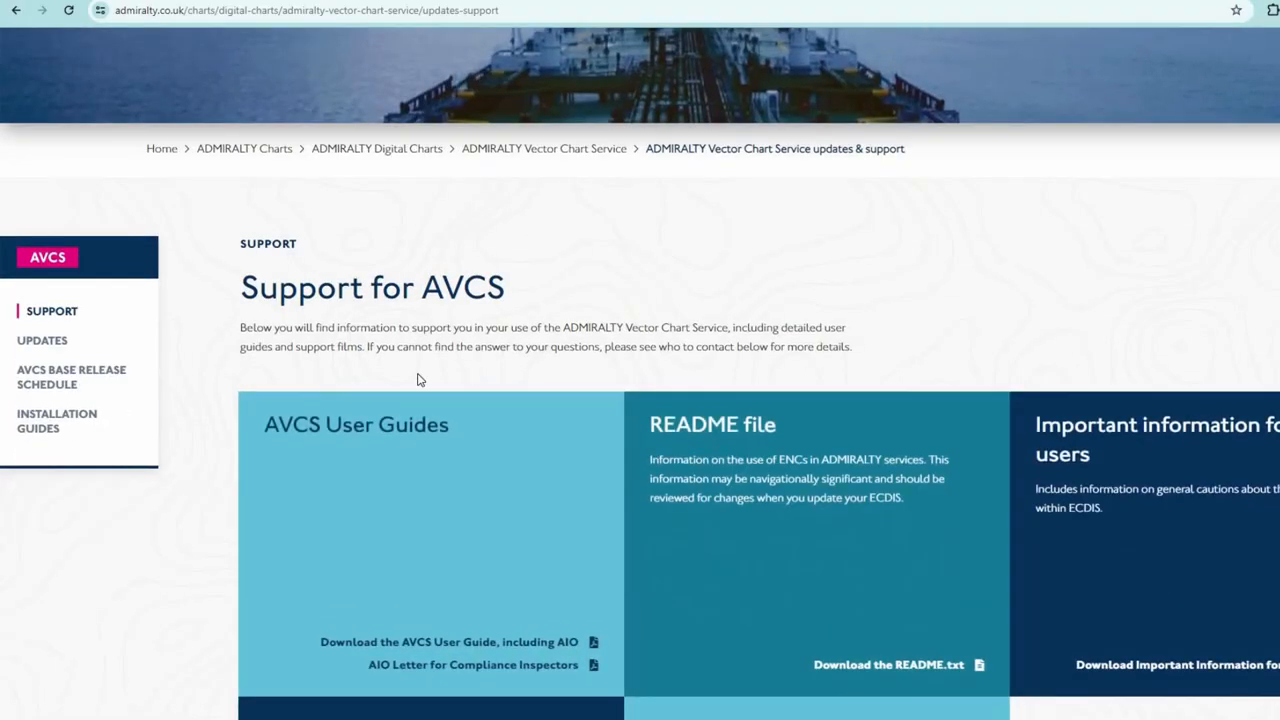
pyautogui.scroll(-3)
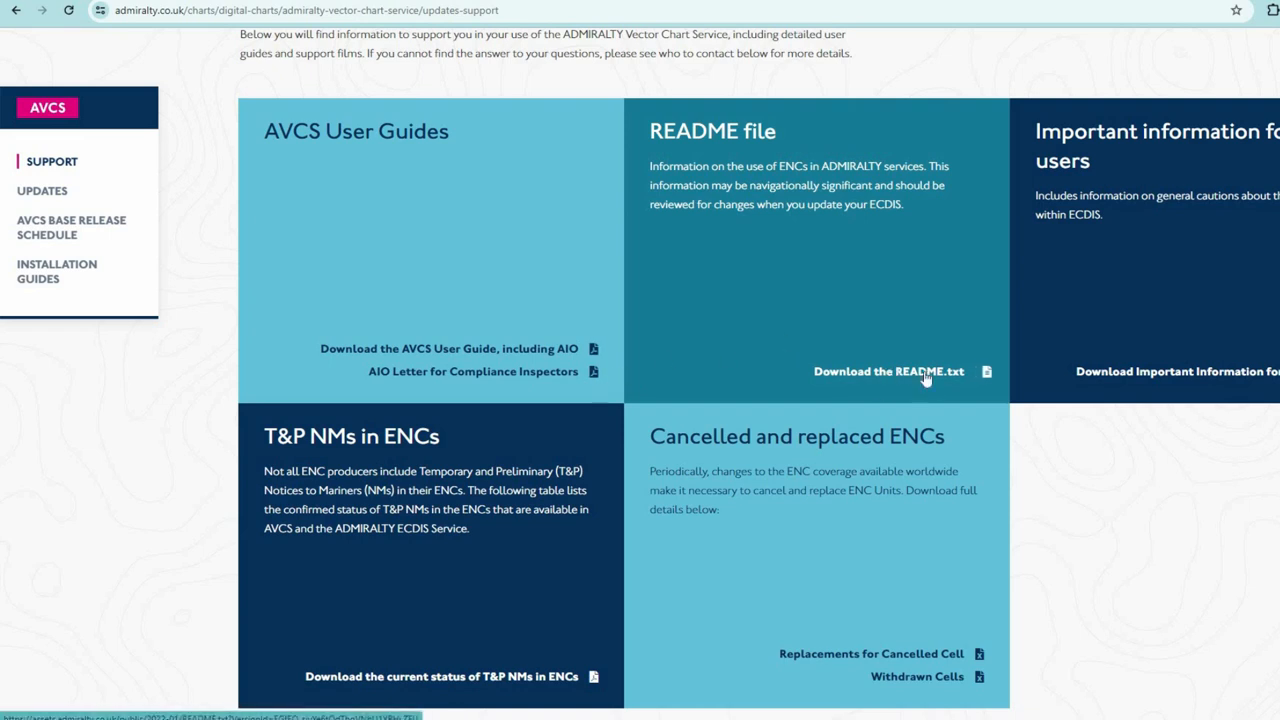
pyautogui.click(888, 370)
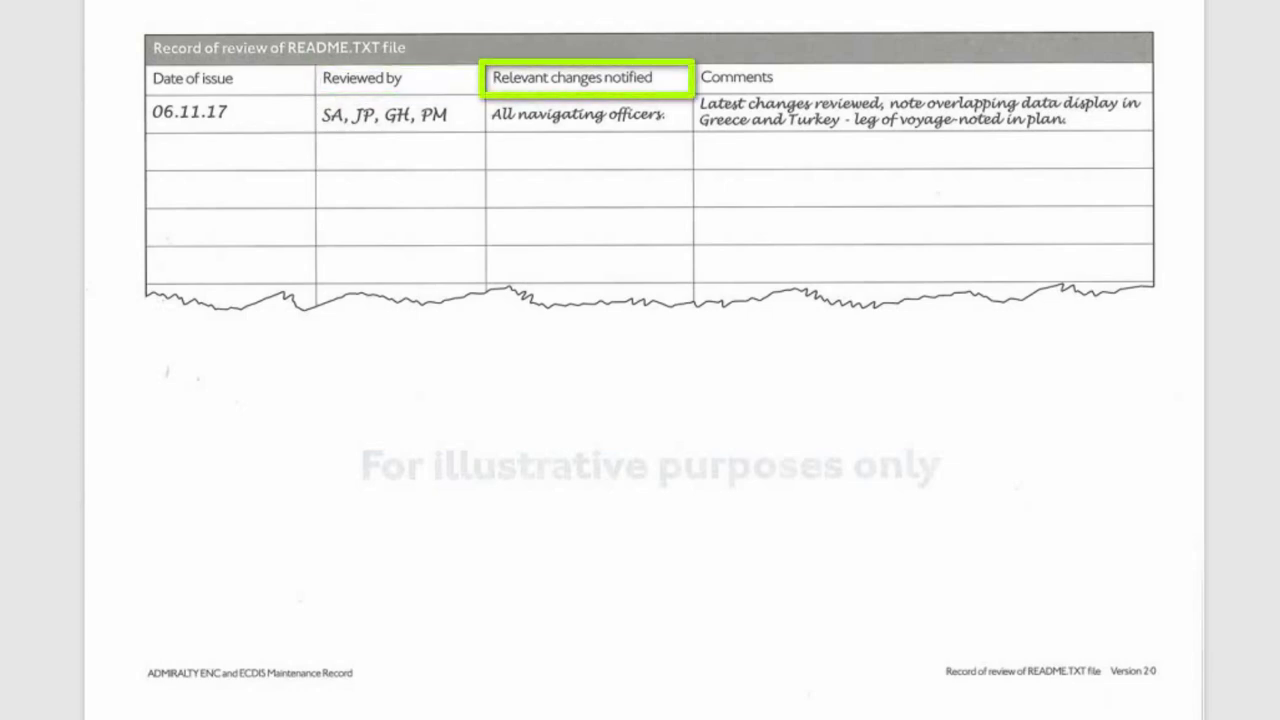
# Step: Highlight the 'Relevant changes notified' column of the README.TXT review record example
pyautogui.click(736, 76)
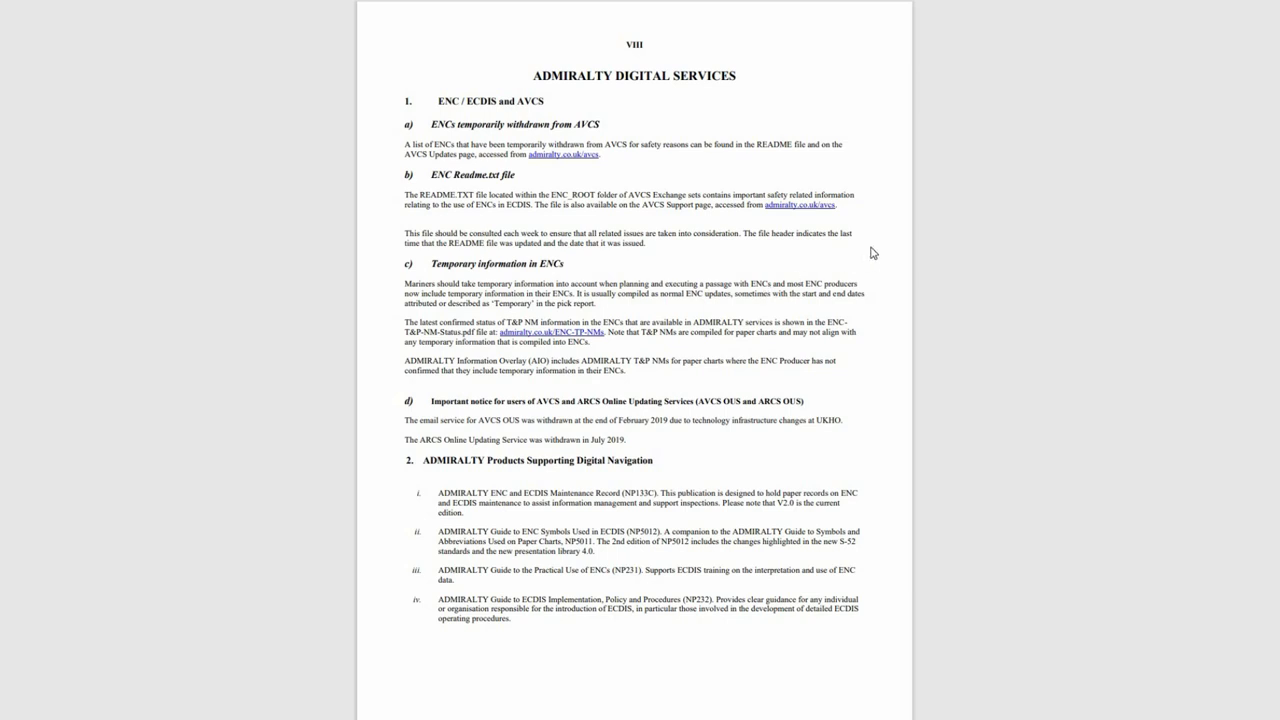
# Step: Scroll to the Section VIII review record and highlight each column header for the weeks 45 and 46 example entries
pyautogui.scroll(-3)
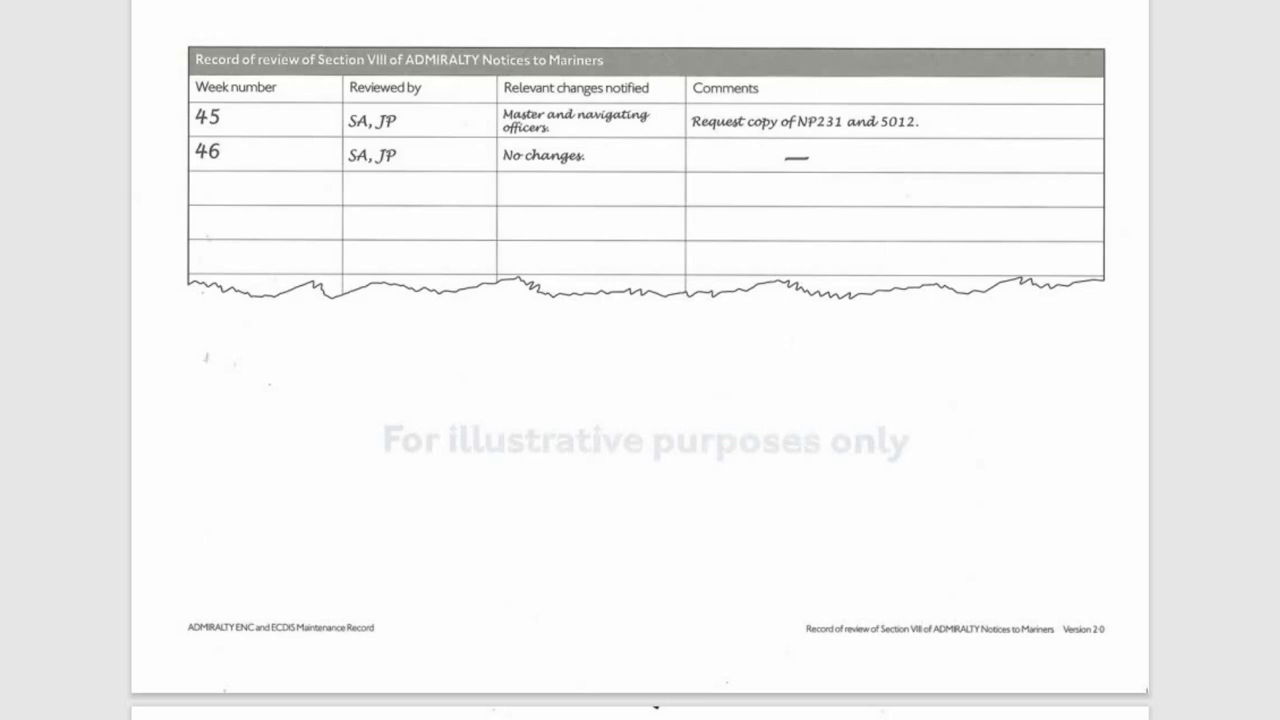
pyautogui.click(264, 88)
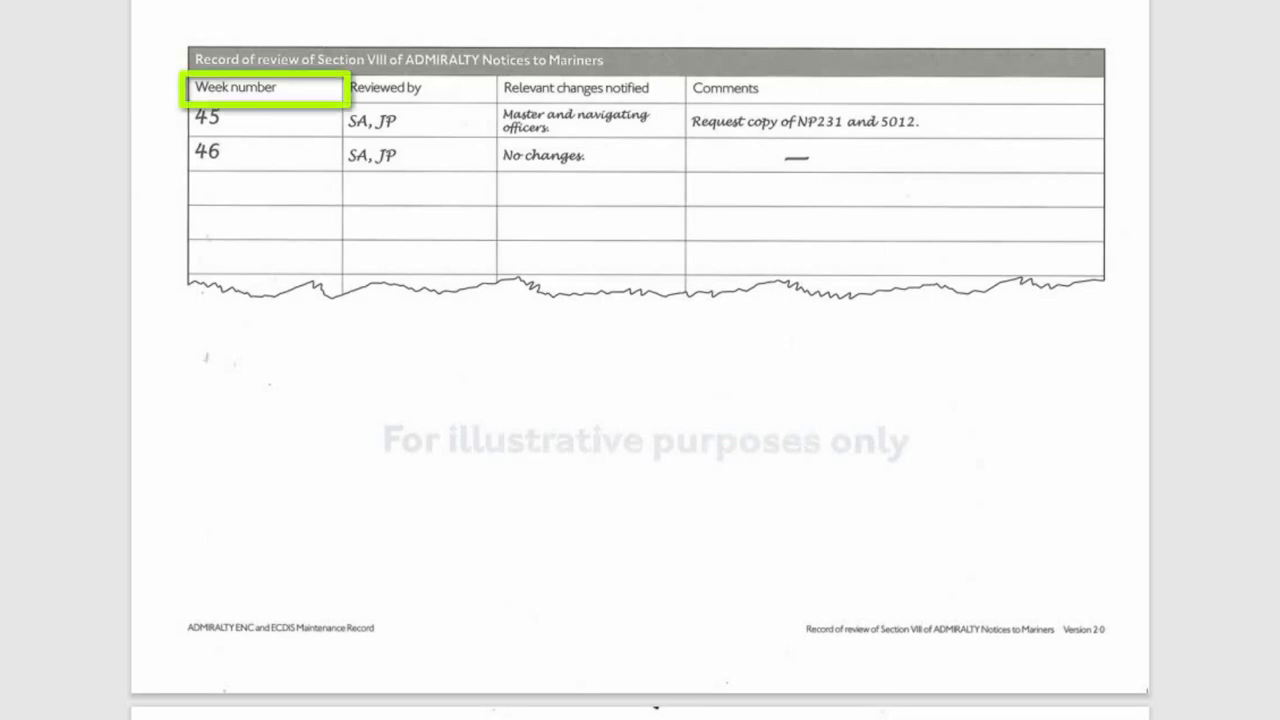
pyautogui.click(418, 88)
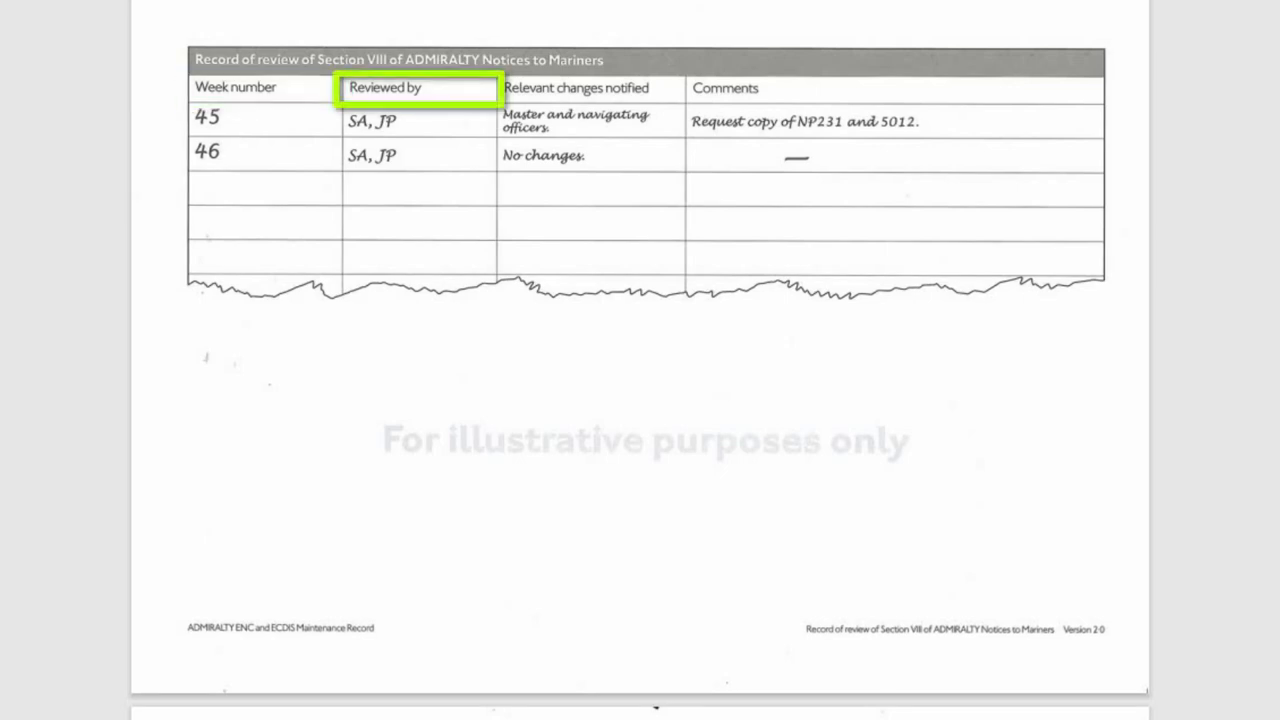
pyautogui.click(592, 88)
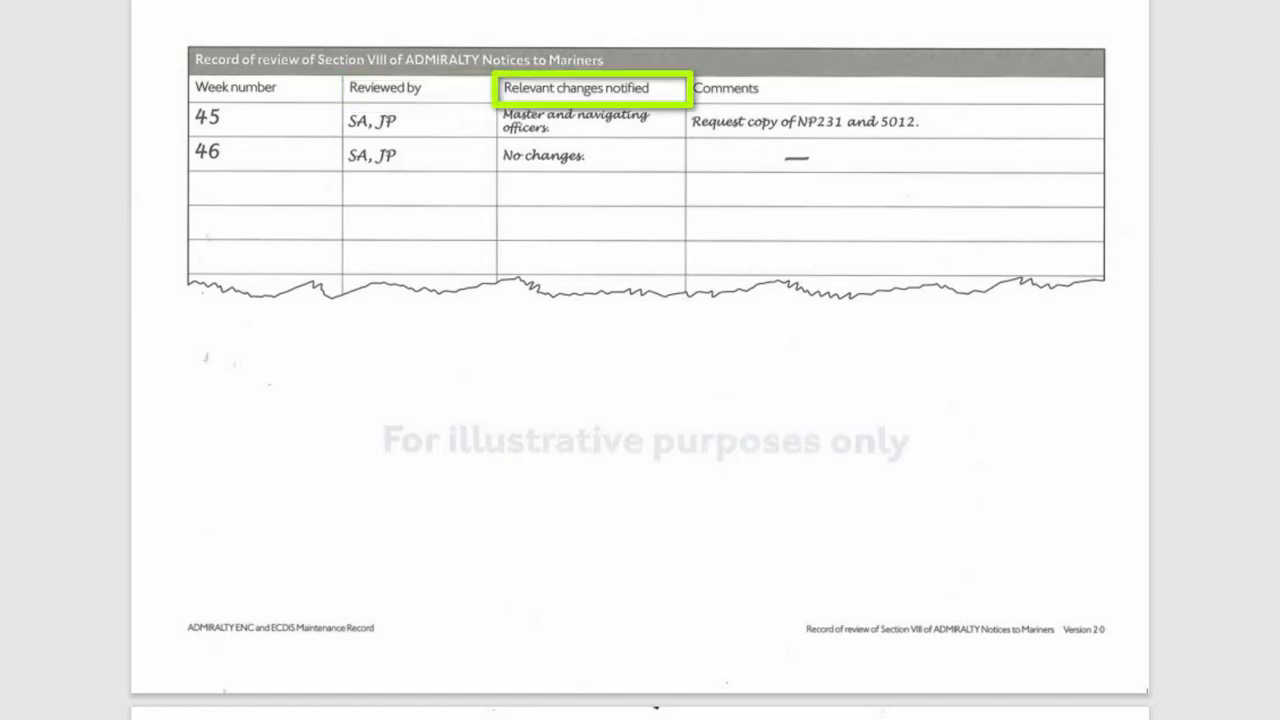
pyautogui.click(894, 88)
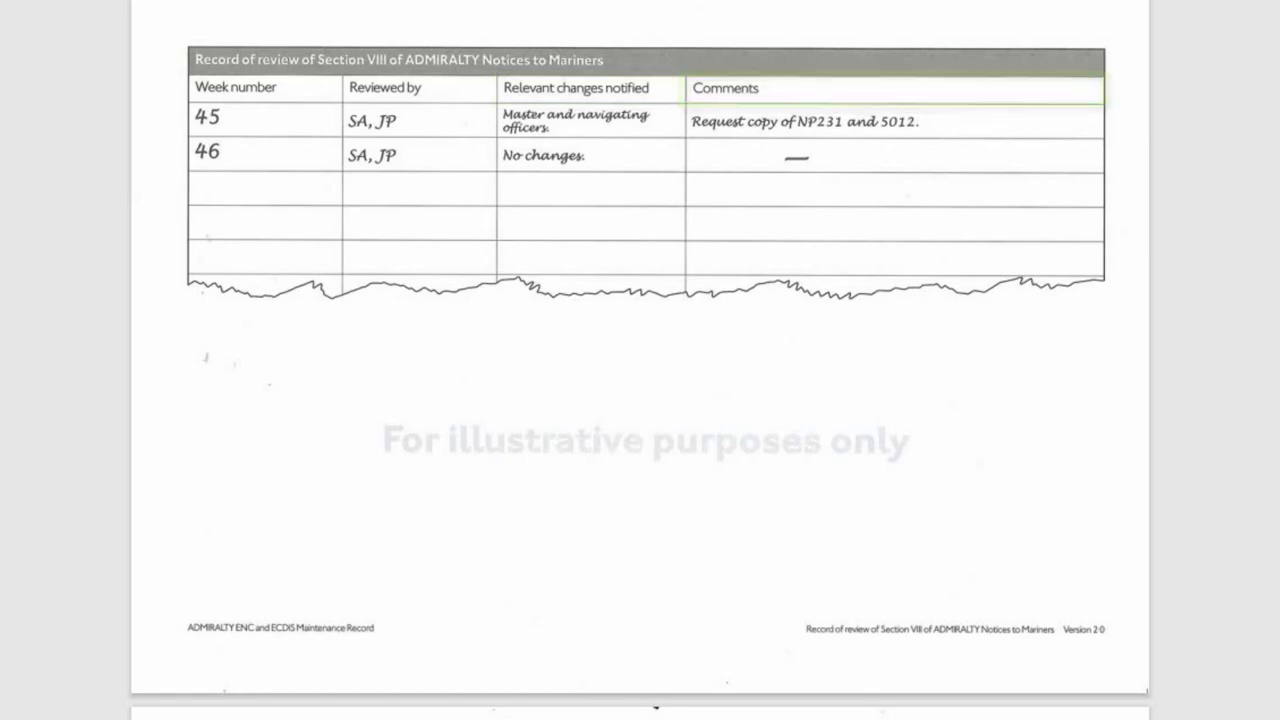
pyautogui.scroll(-3)
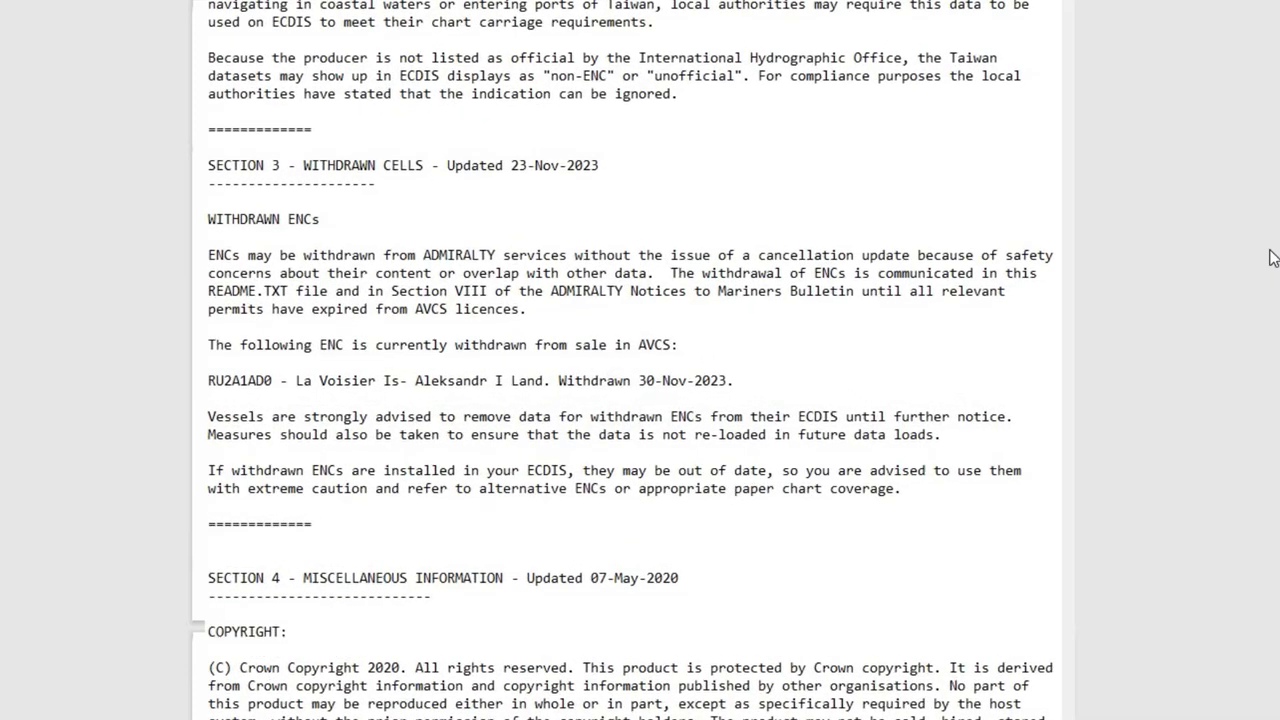
# Step: Scroll past the README withdrawn cells text to the weekly updates flow diagram
pyautogui.scroll(-3)
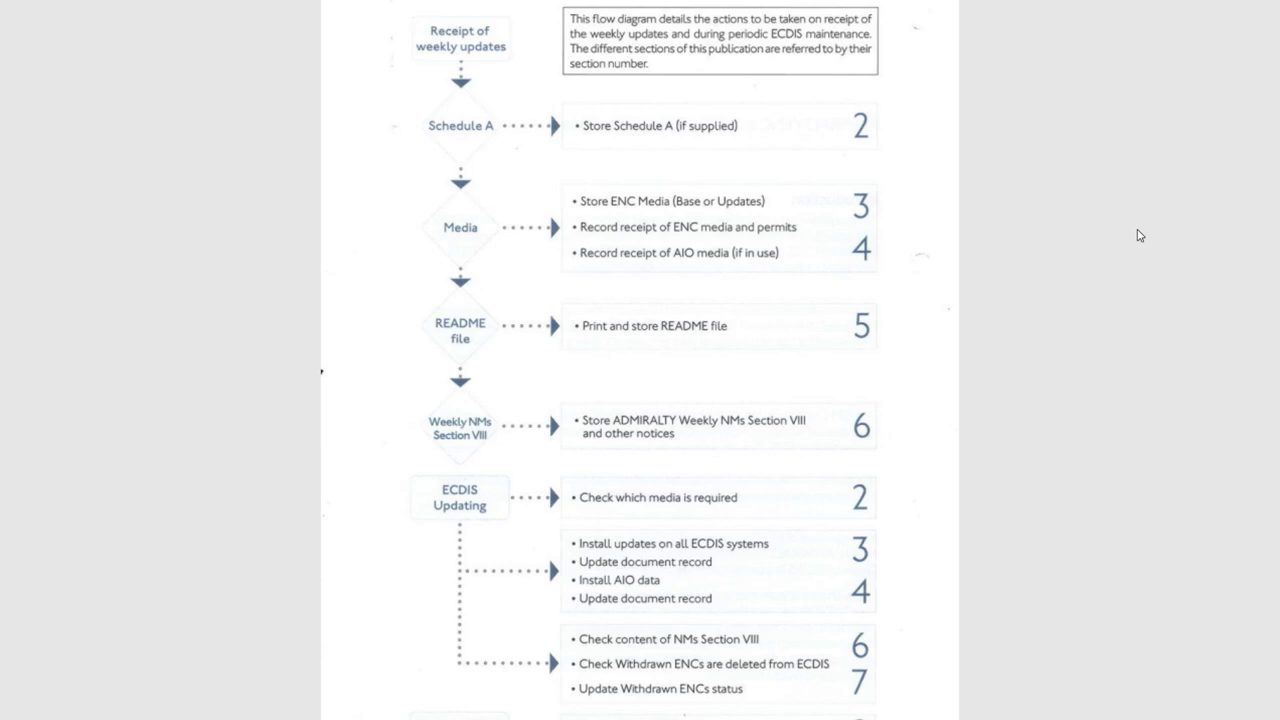
# Step: Scroll through the Guide to ECDIS audits and inspections checklist pages on charts, procedures and training
pyautogui.scroll(-3)
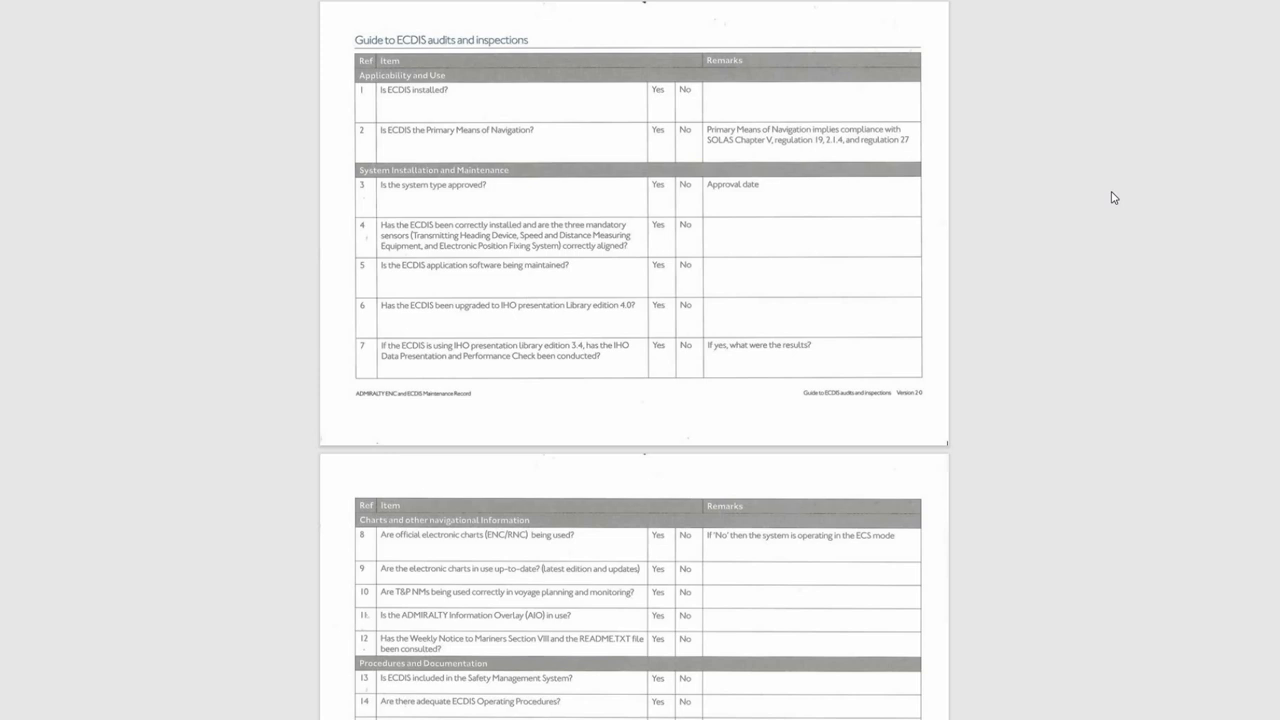
pyautogui.moveTo(1008, 216)
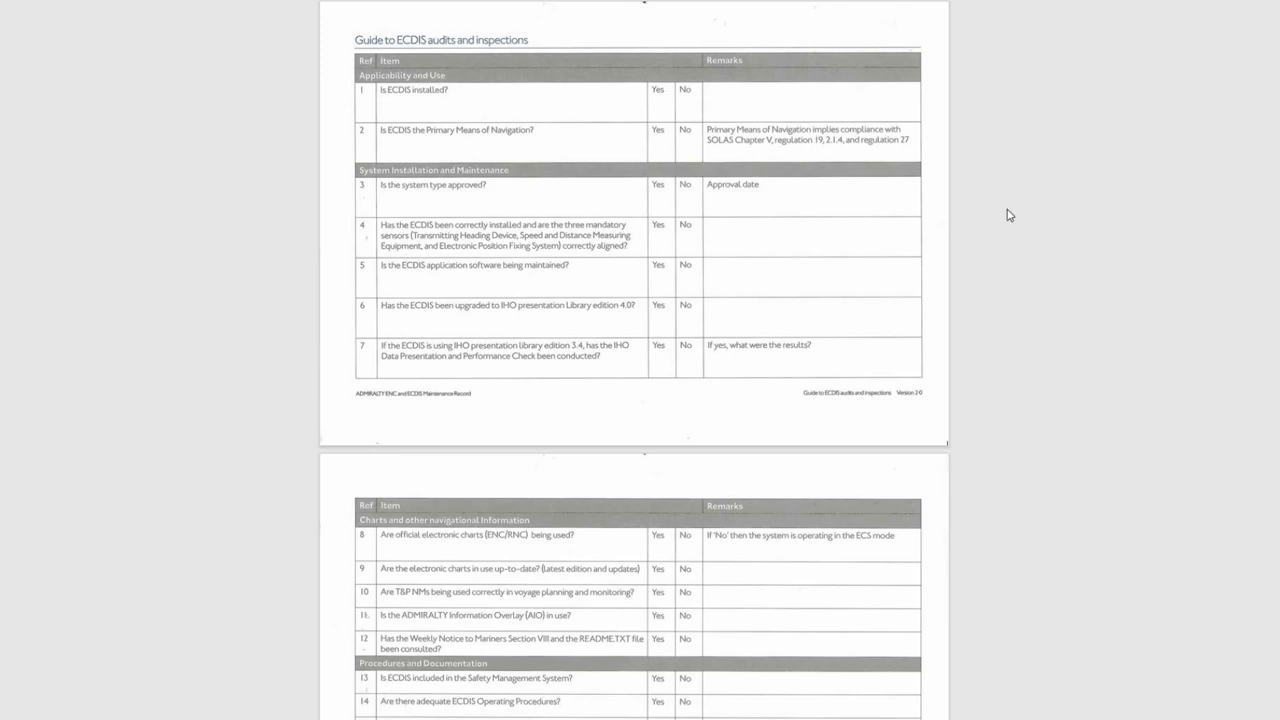
pyautogui.scroll(-3)
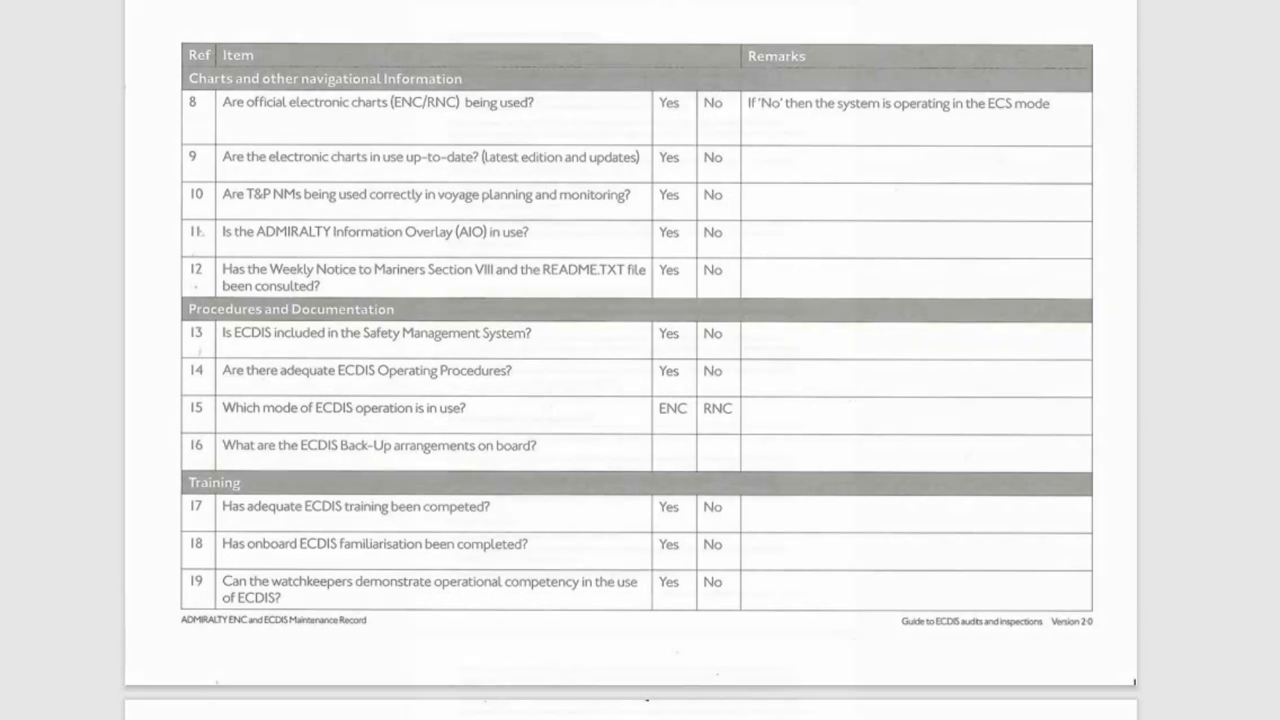
pyautogui.scroll(-3)
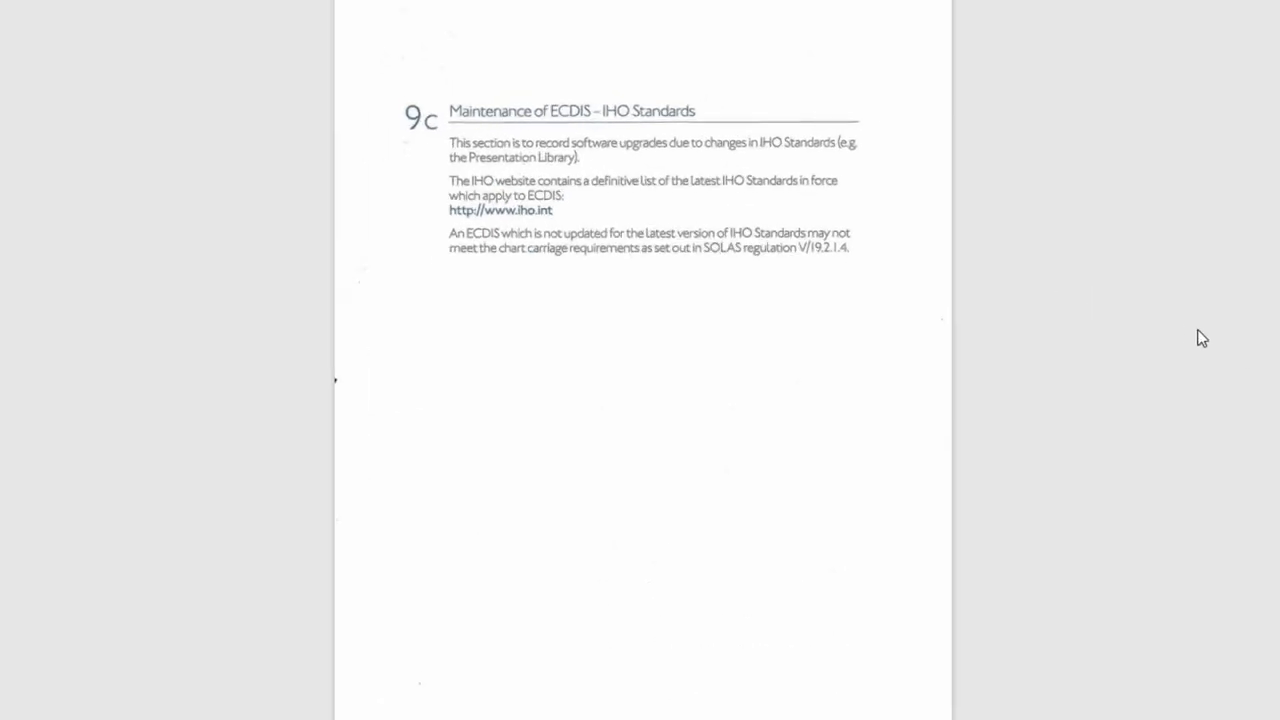
# Step: Scroll down to the section 9c introduction and the Annual Performance Check Inspection Details form
pyautogui.scroll(-3)
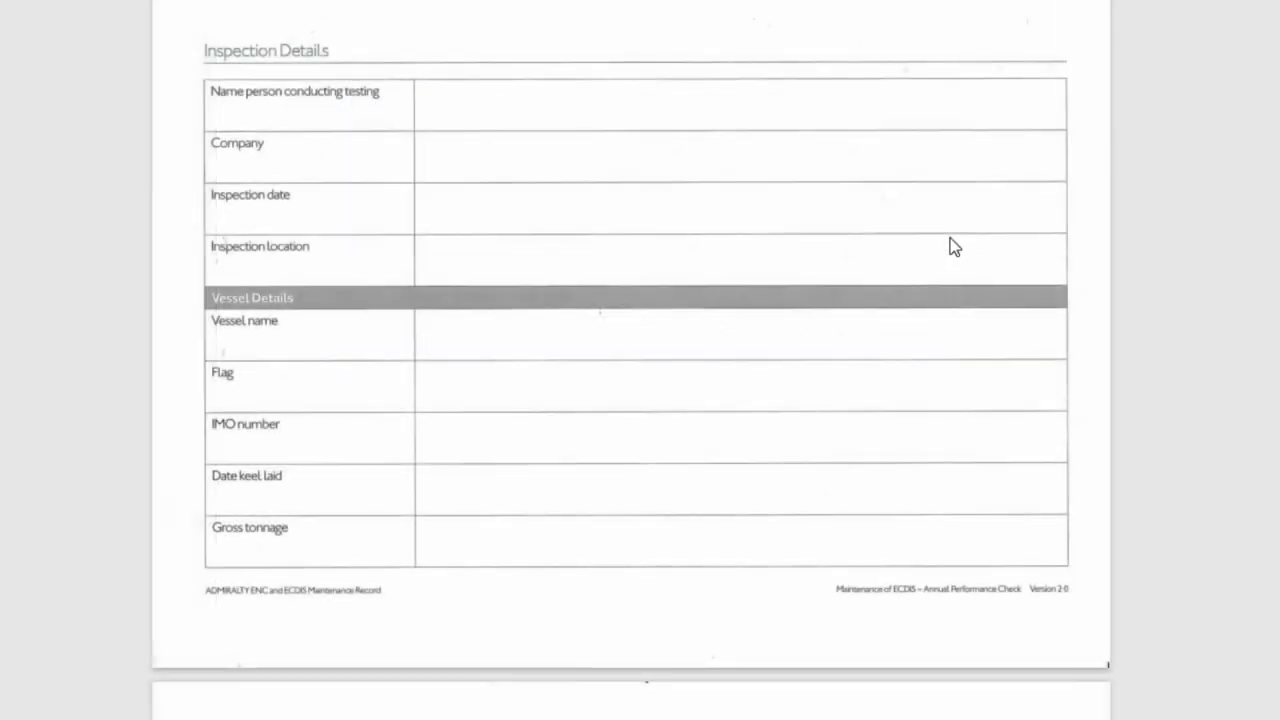
# Step: Scroll through the Inspection Details and performance check pages to the ECDIS Familiarisation Training table
pyautogui.scroll(-3)
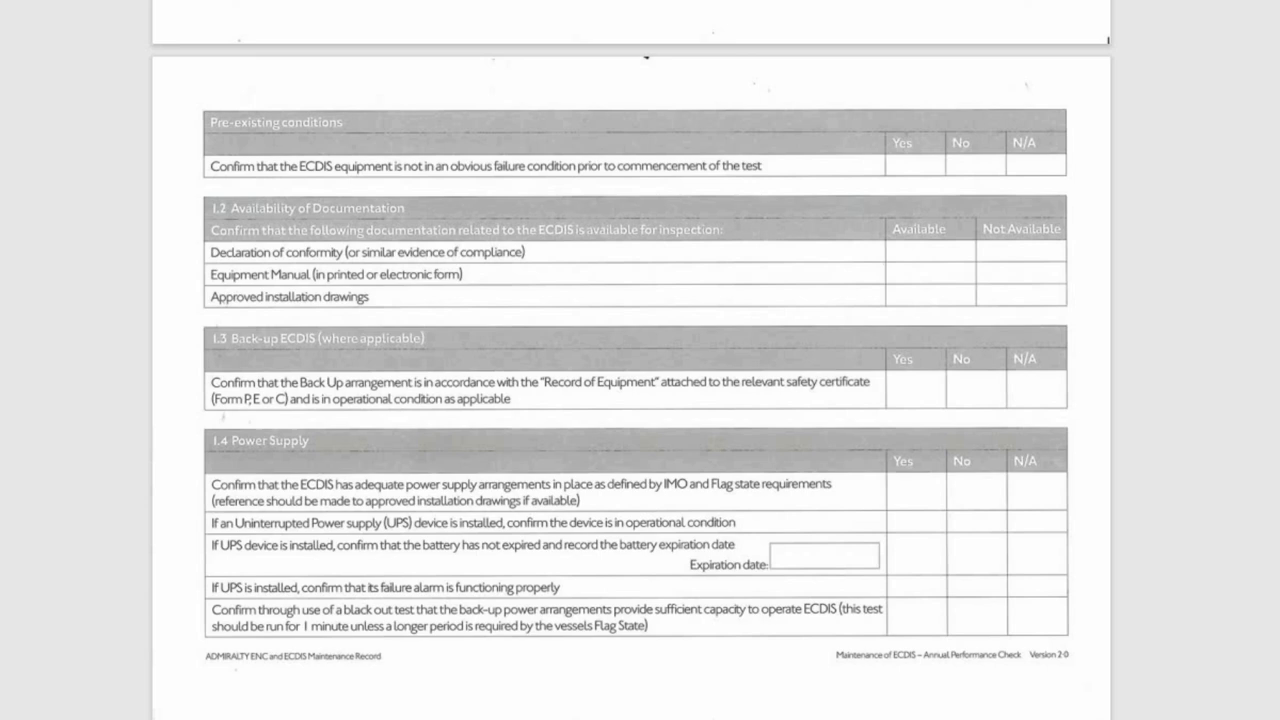
pyautogui.scroll(-3)
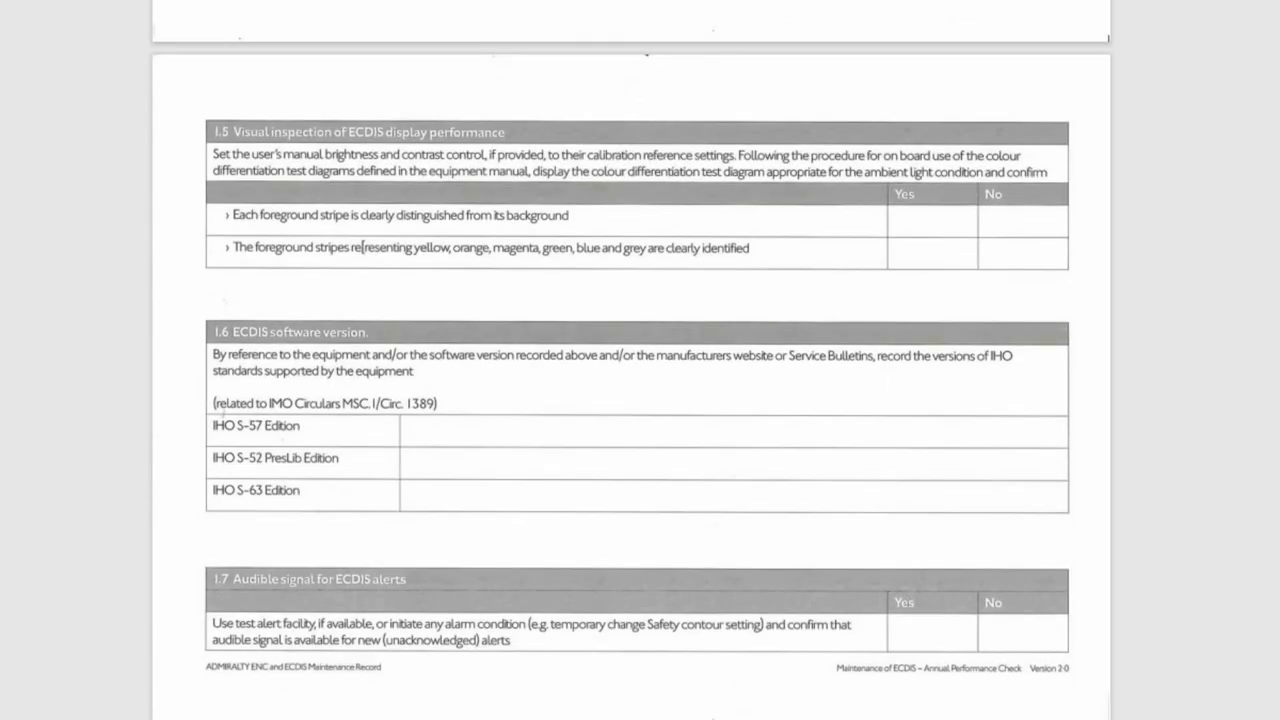
pyautogui.scroll(-3)
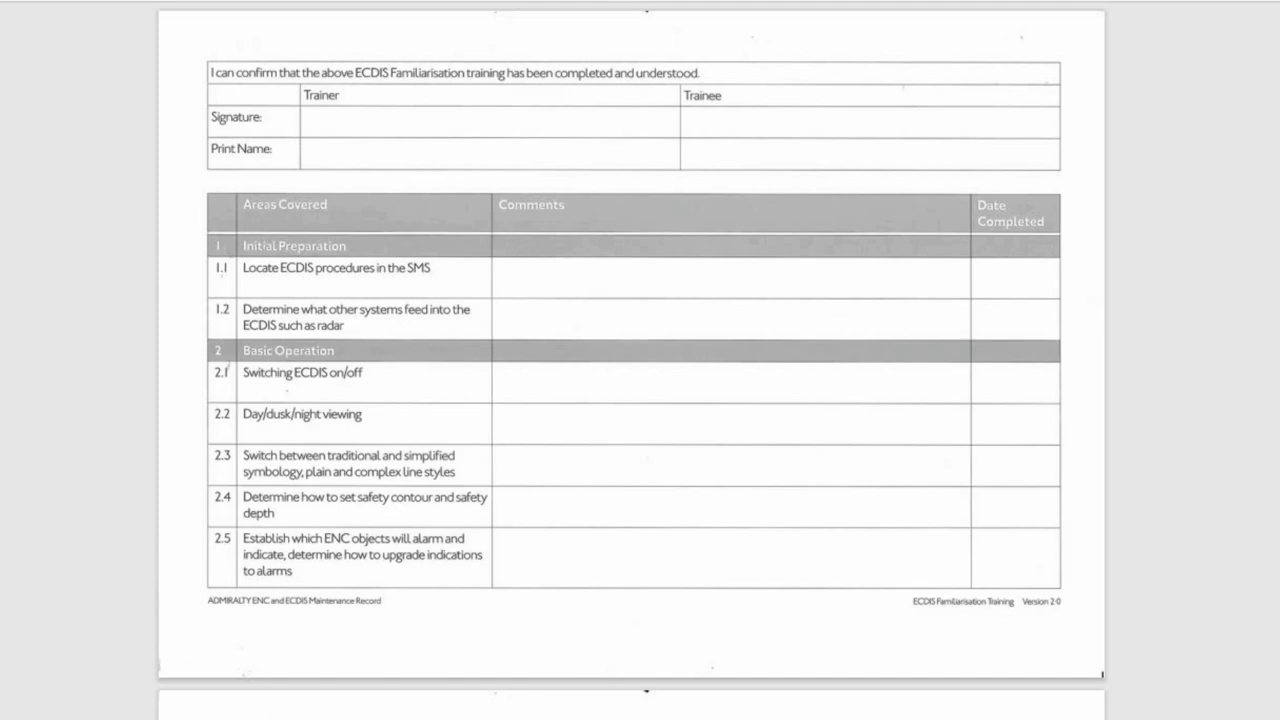
# Step: Scroll past the Charts and Navigational Tools areas-covered rows to the section 11 Maritime Cyber Risk Management page
pyautogui.scroll(-3)
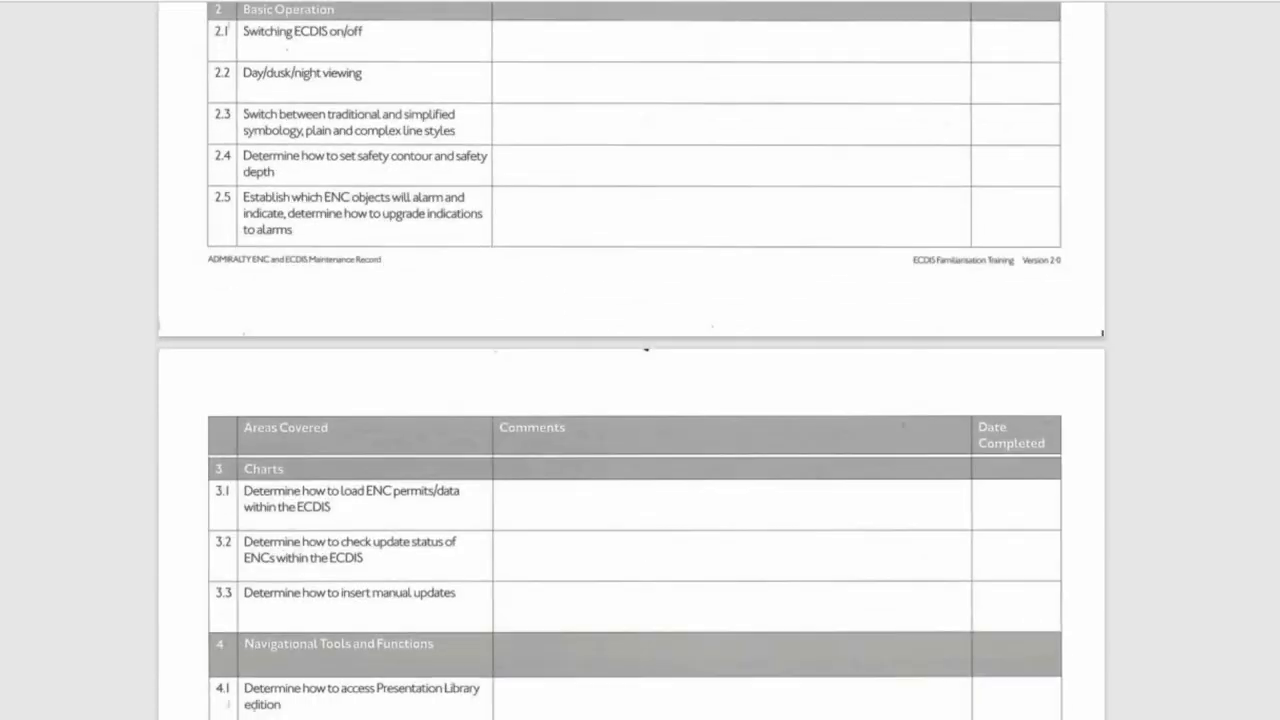
pyautogui.scroll(-3)
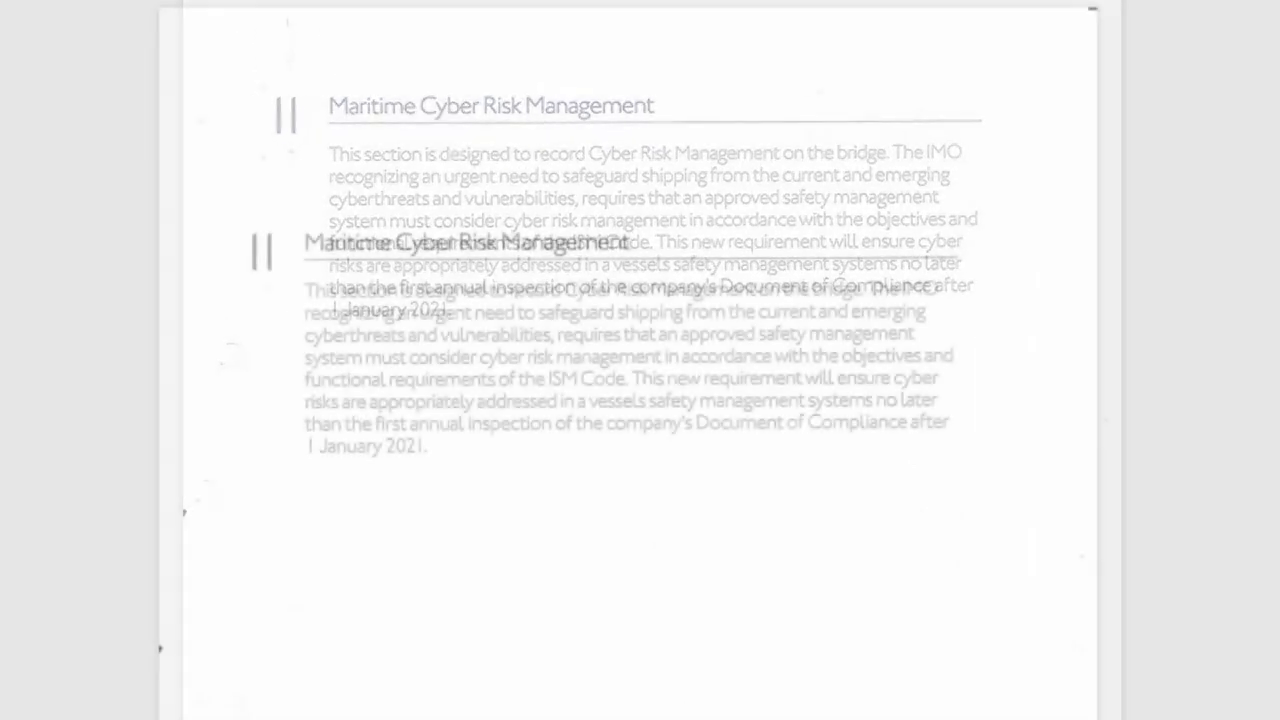
# Step: Scroll past the Identify/Protect/Detect/Respond/Recover guidance to the example Cyber Risk Checklist row
pyautogui.scroll(-3)
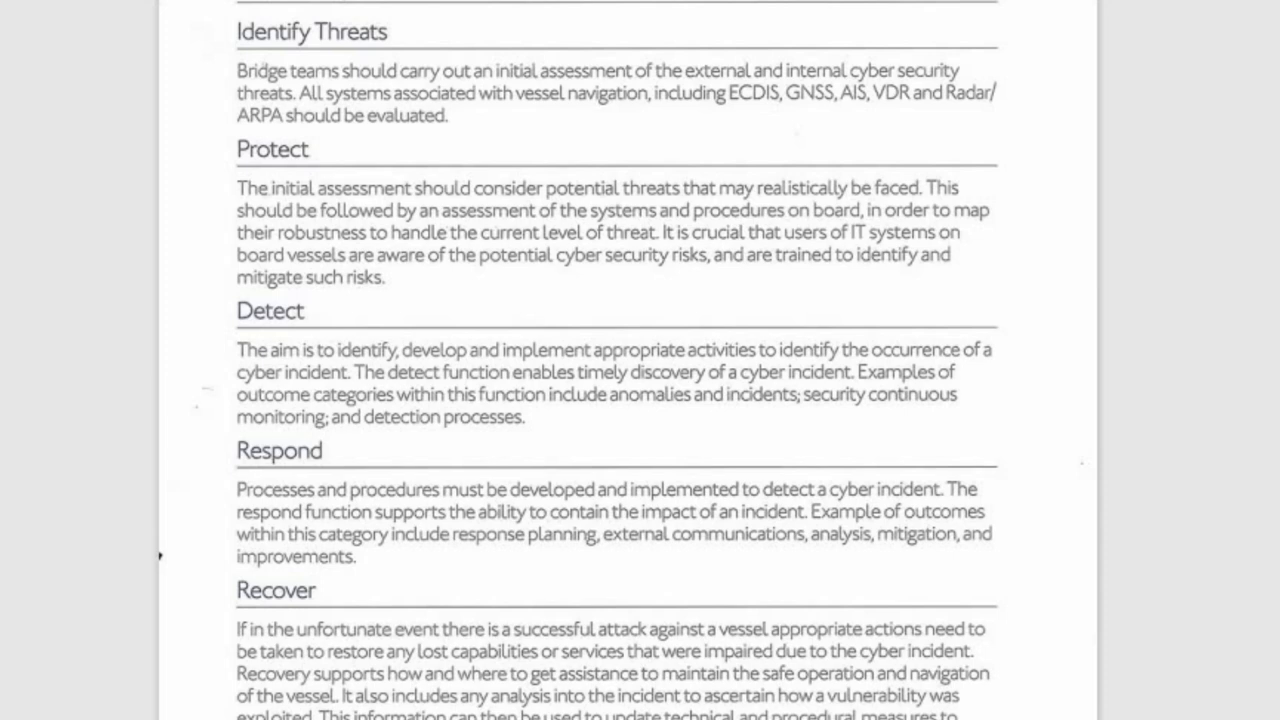
pyautogui.scroll(-3)
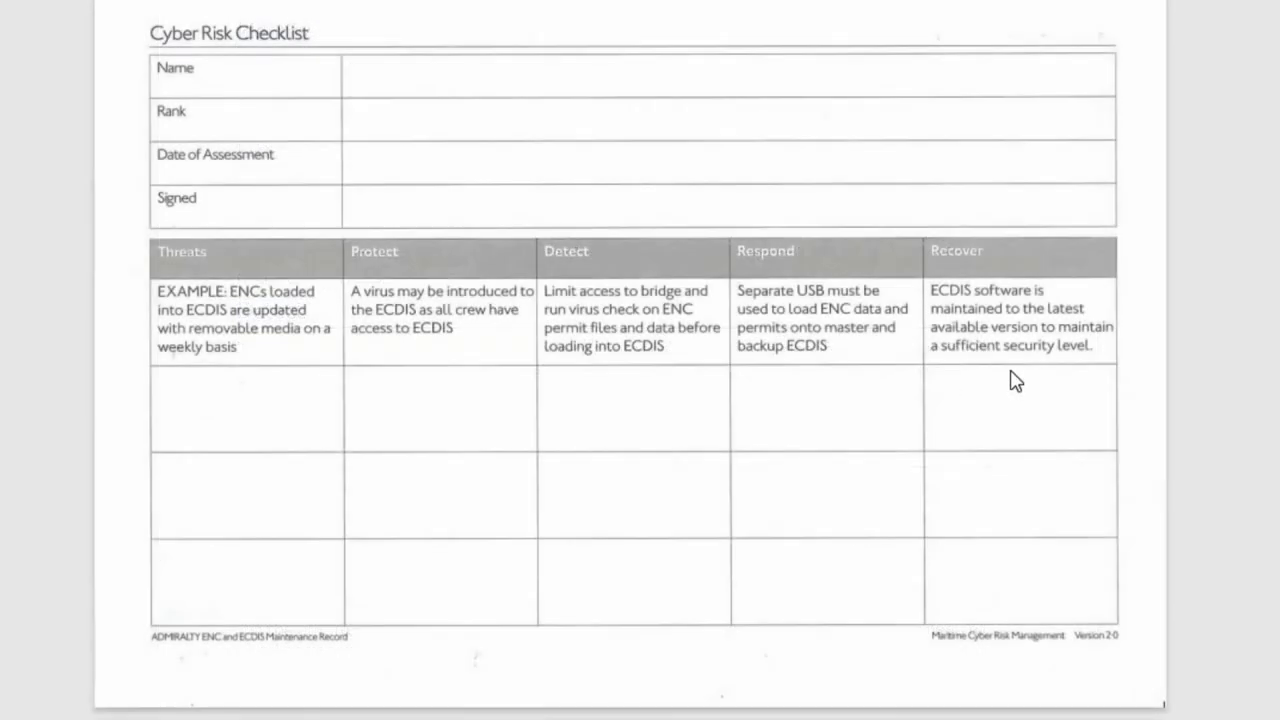
pyautogui.moveTo(894, 476)
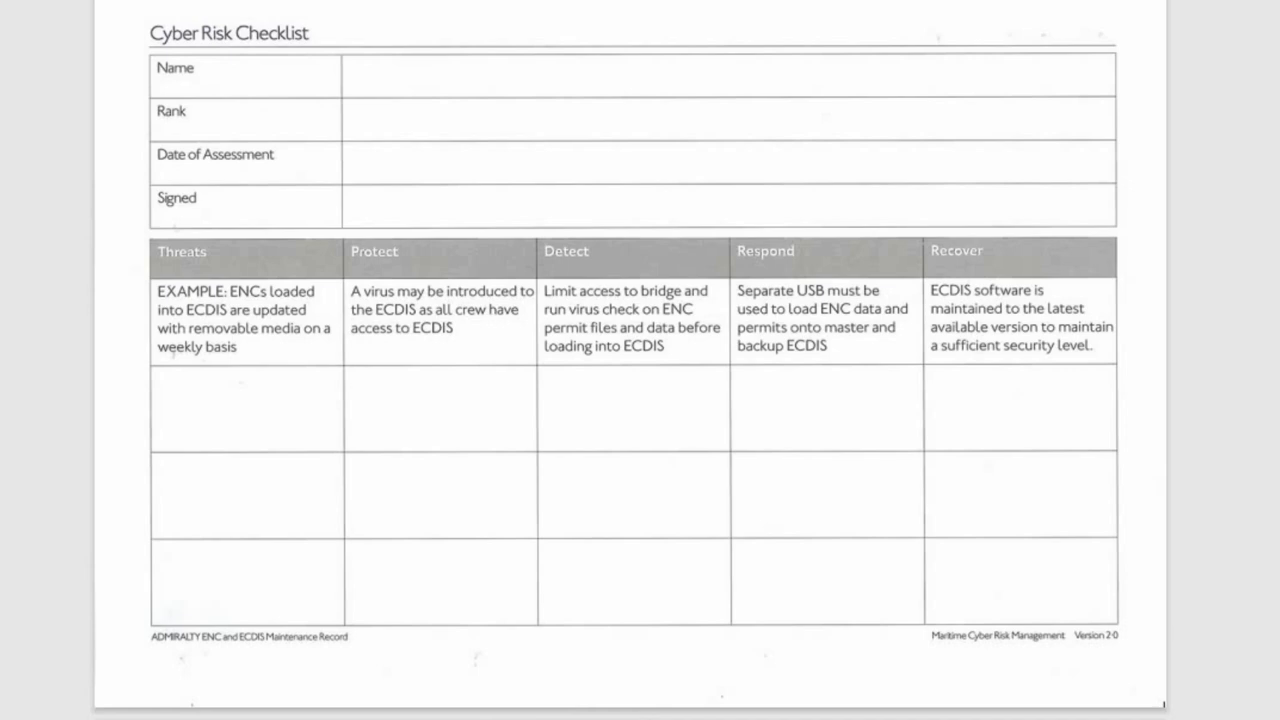
pyautogui.moveTo(1258, 488)
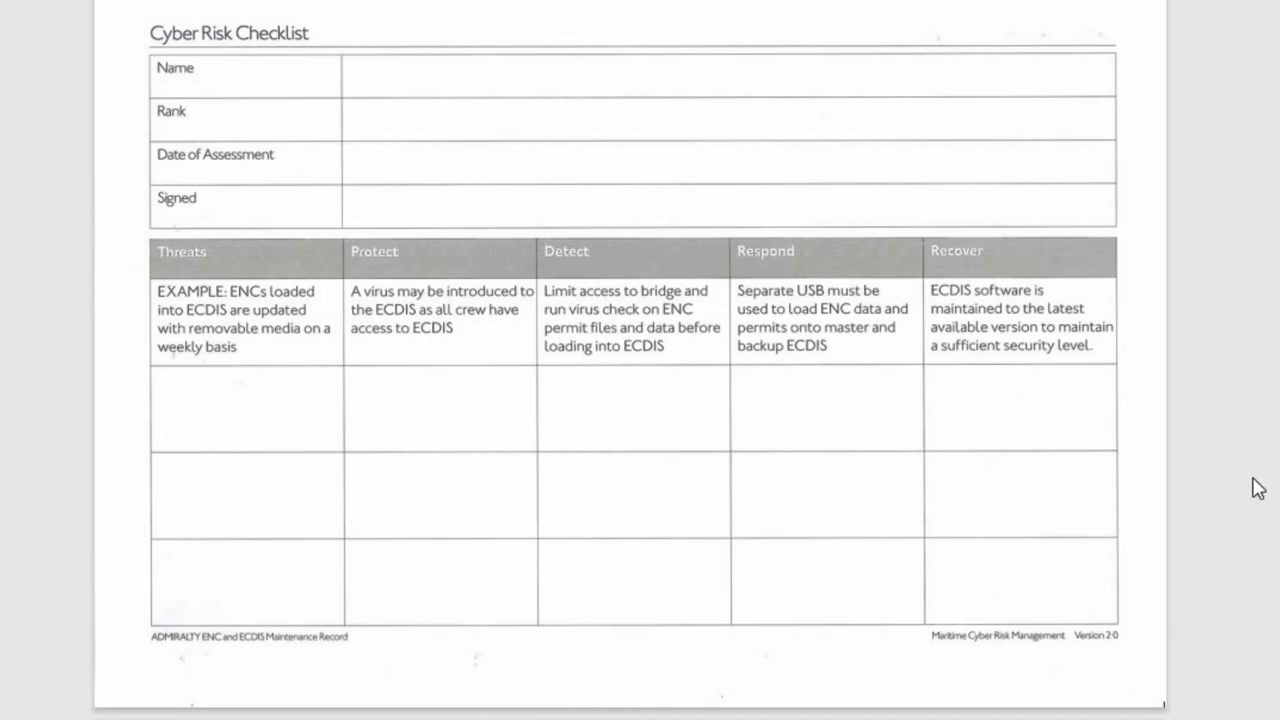